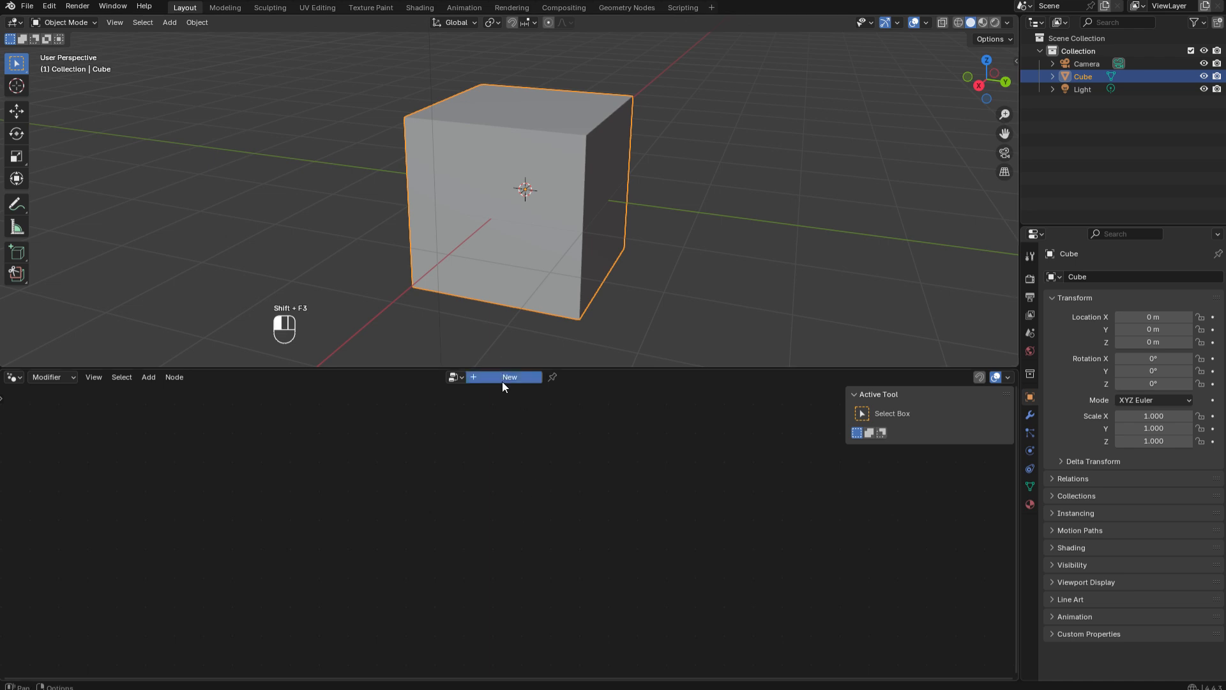
# - Create a new Geometry Nodes tree on the cube, Group Input wired to Group Output
pyautogui.click(510, 377)
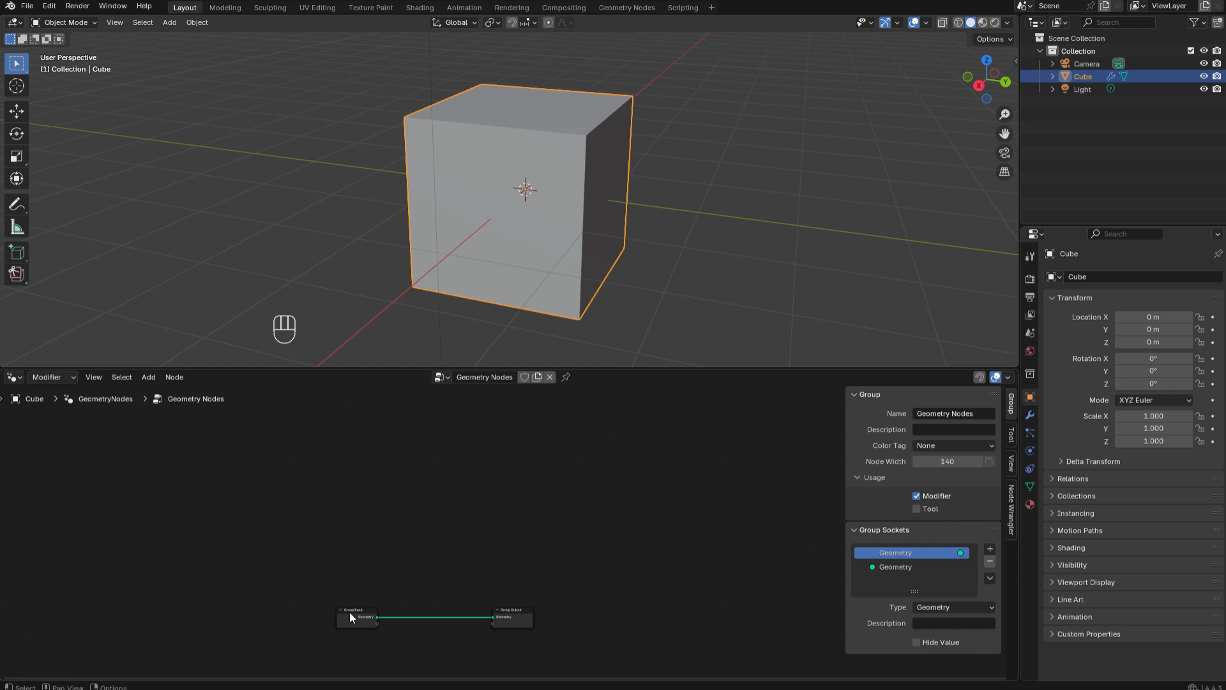
pyautogui.moveTo(456, 534)
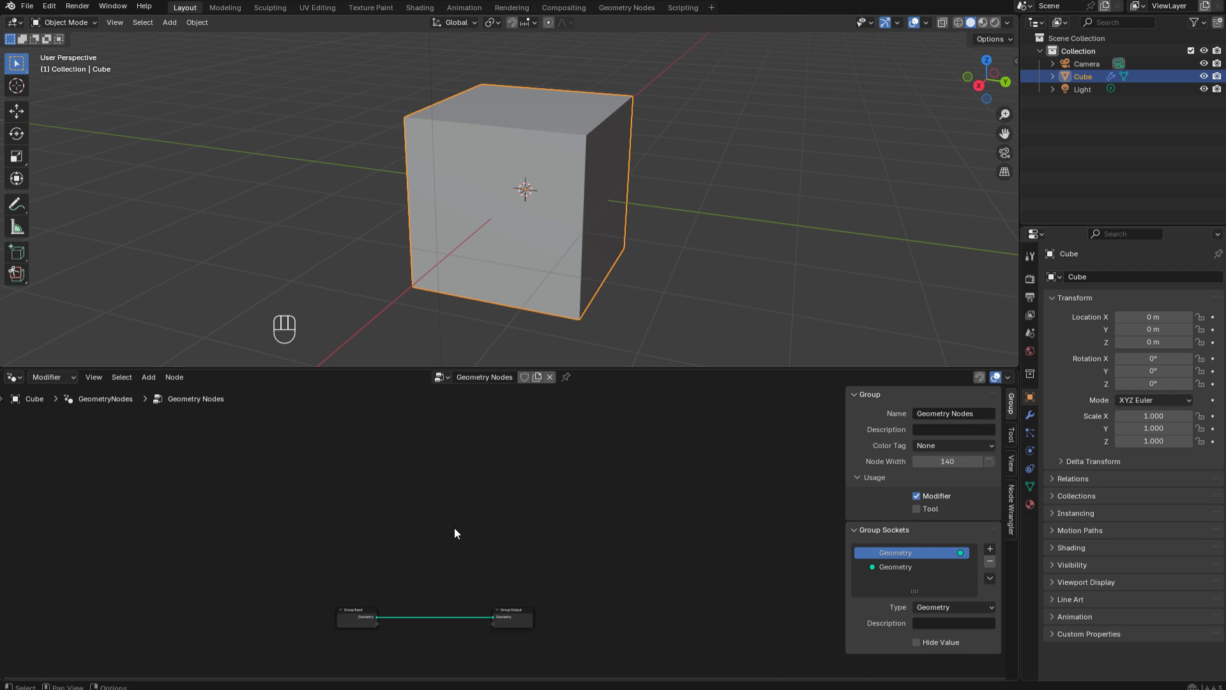
pyautogui.moveTo(461, 528)
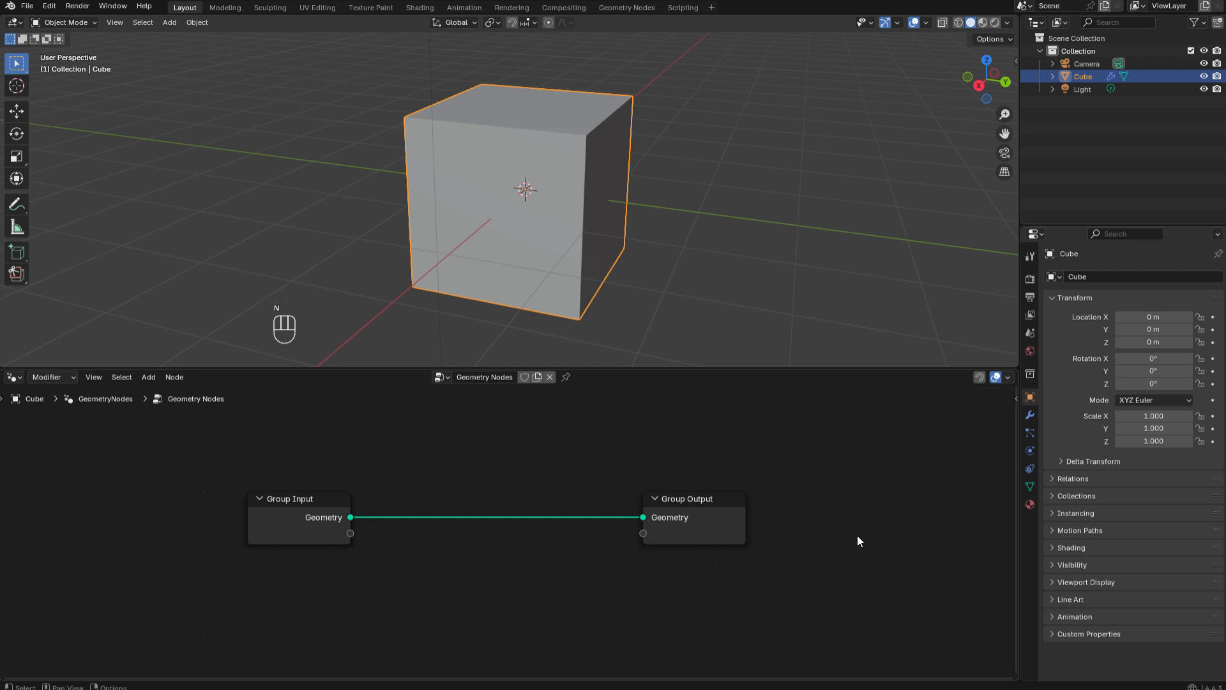
pyautogui.moveTo(533, 470)
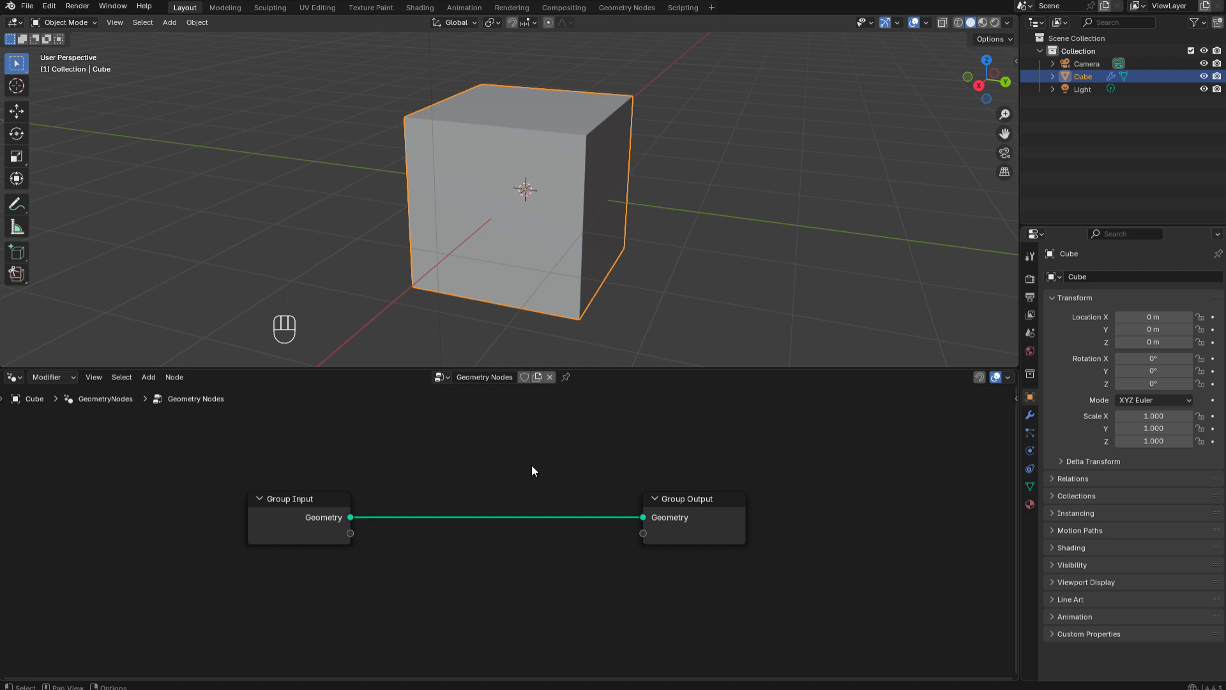
# - Insert a Subdivide Mesh node on the link between input and output
pyautogui.press('shift+a')
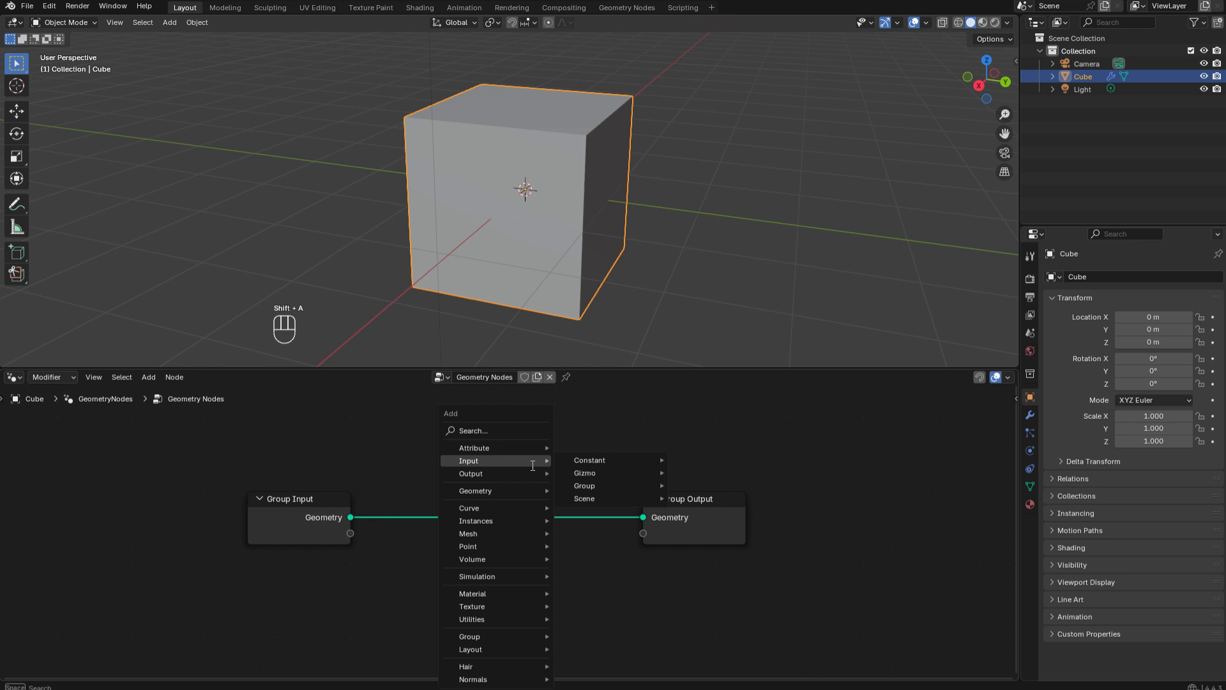
pyautogui.write('sub')
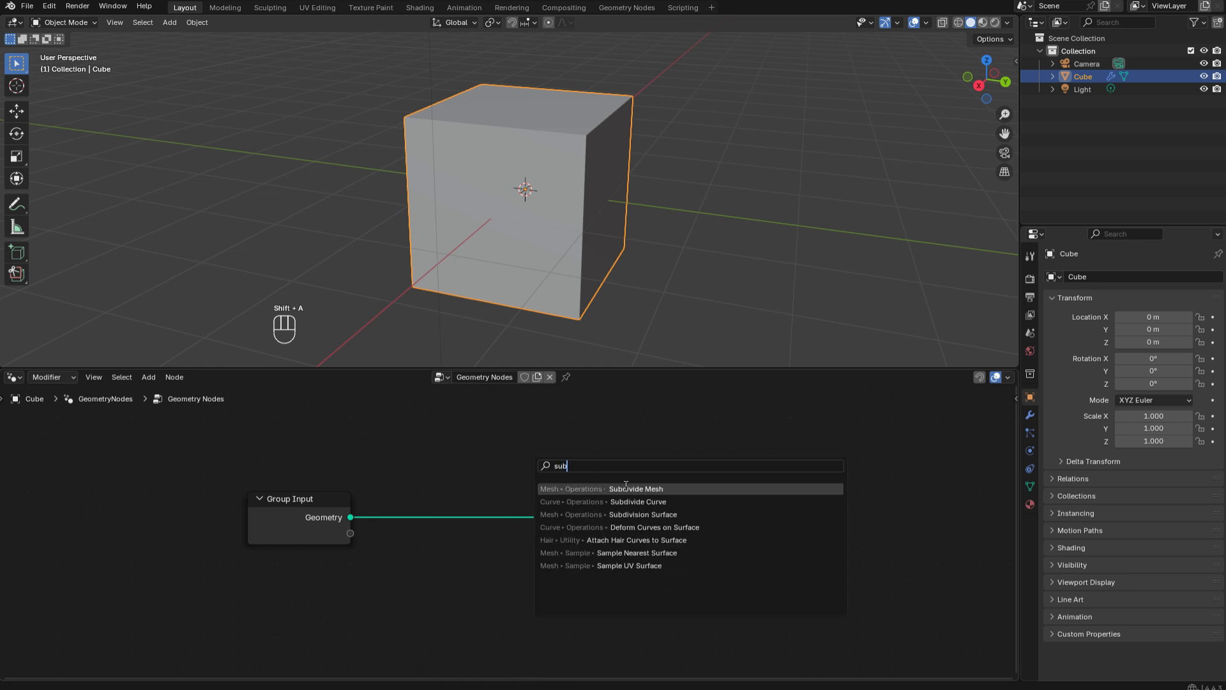
pyautogui.click(636, 488)
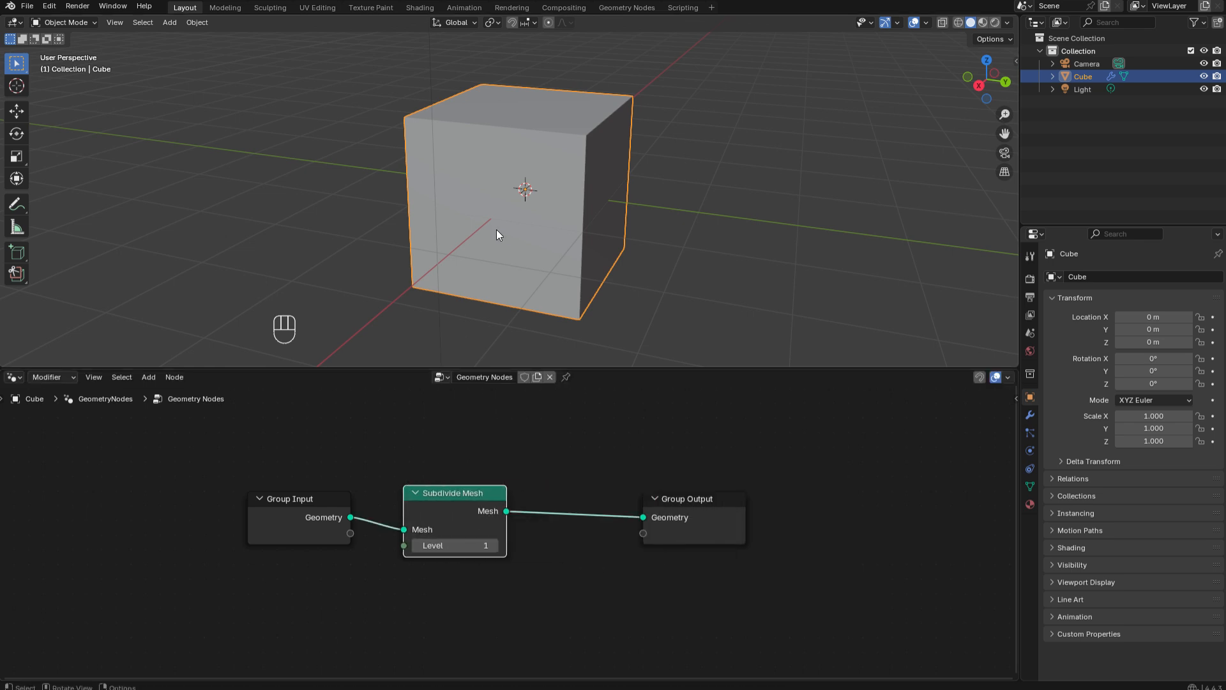
# - Show the cube's wireframe and raise the subdivision level to 4
pyautogui.press('Q')
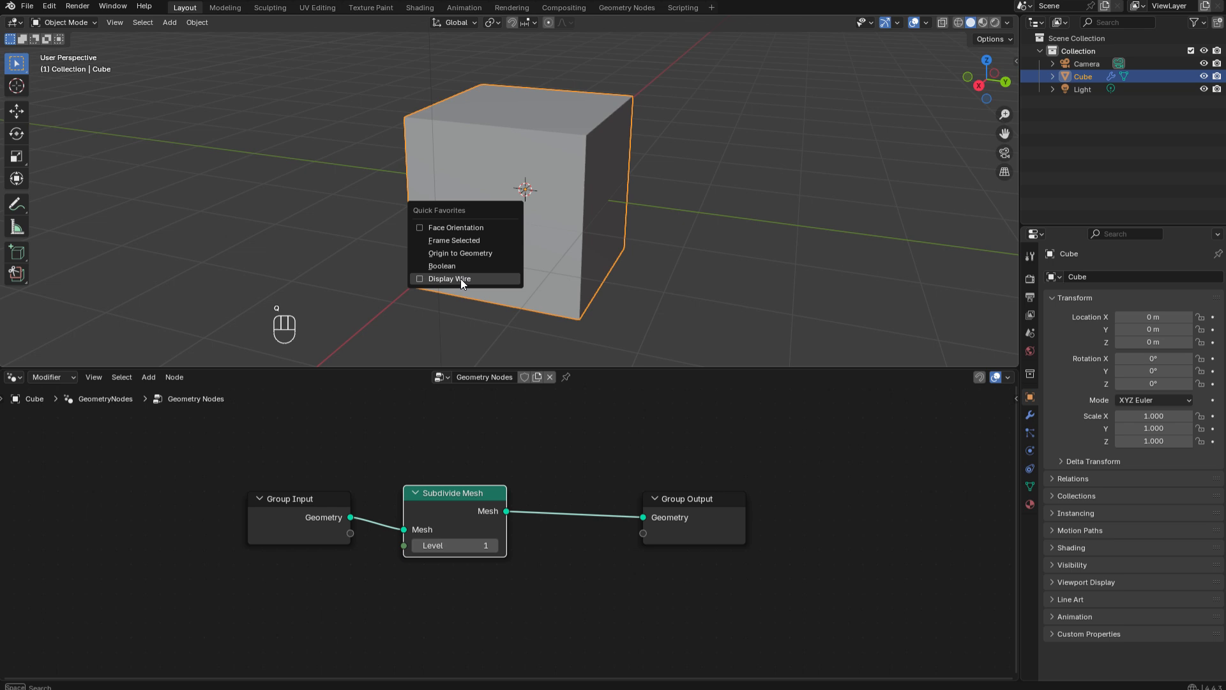
pyautogui.click(450, 278)
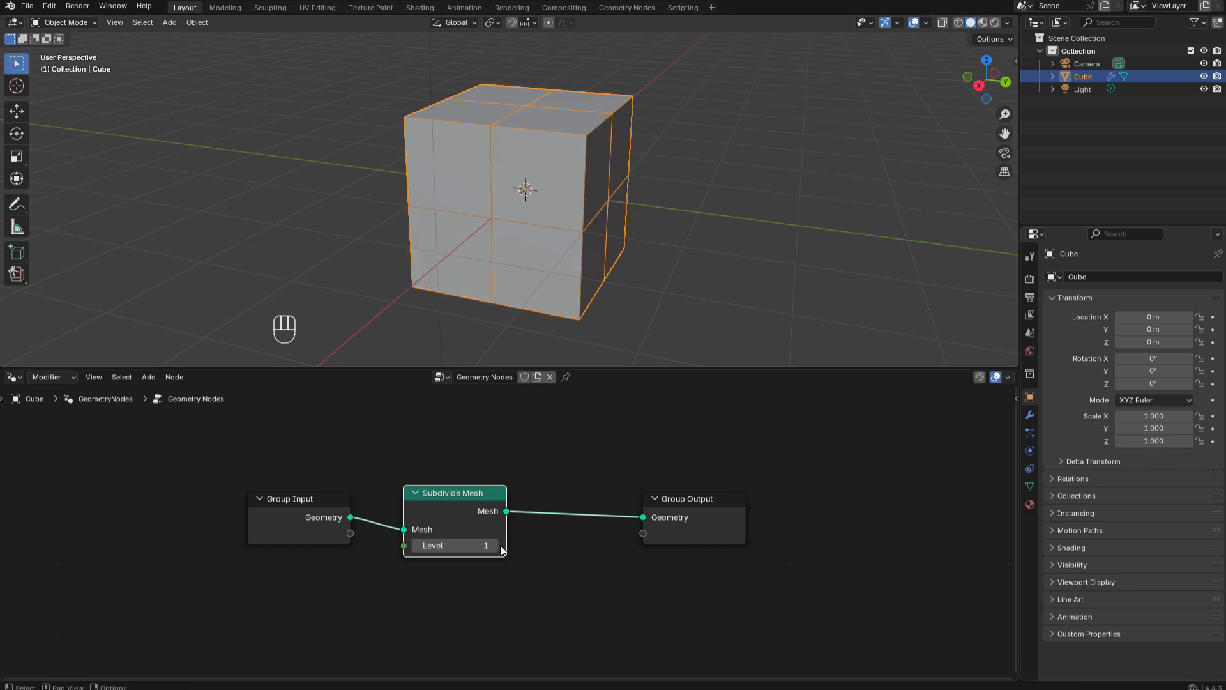
pyautogui.click(493, 545)
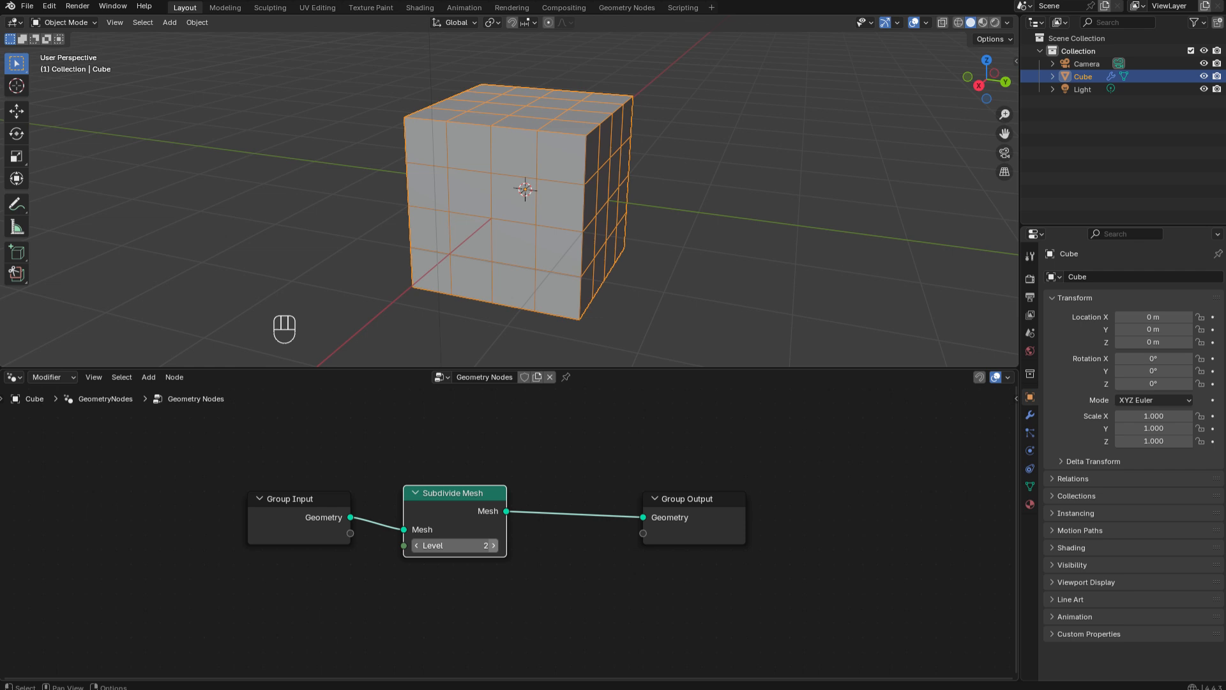
pyautogui.click(493, 546)
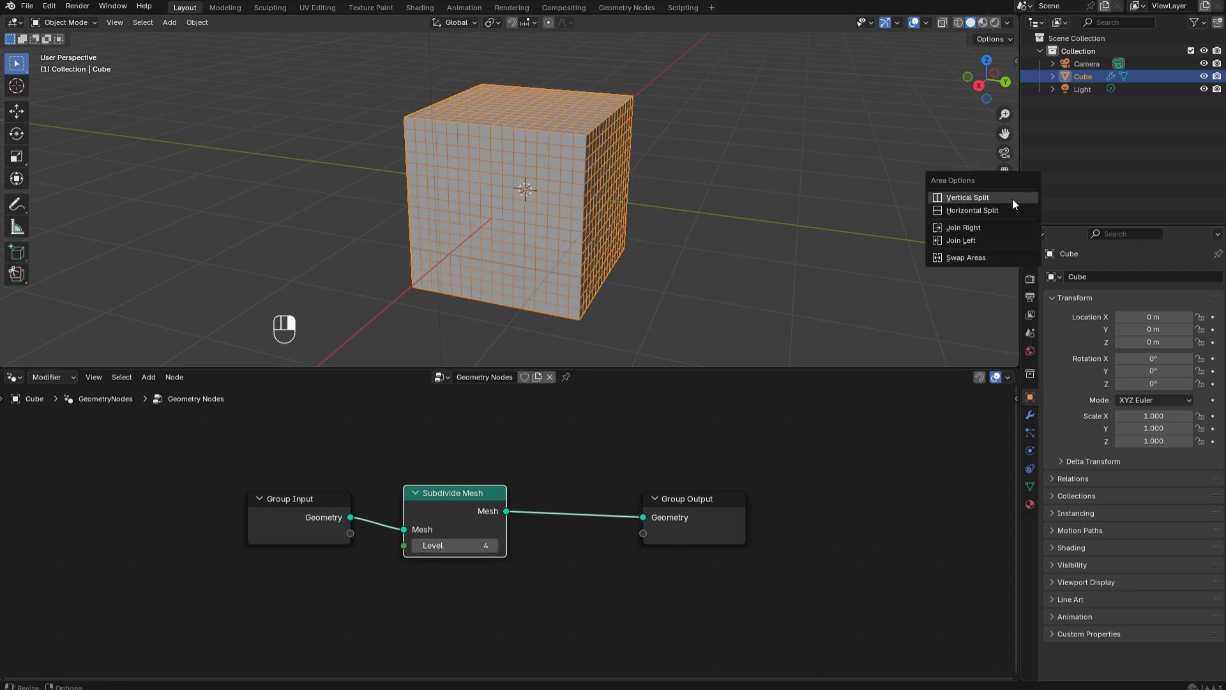
# - Split the viewport vertically and make the left area a Spreadsheet of vertex positions
pyautogui.click(967, 197)
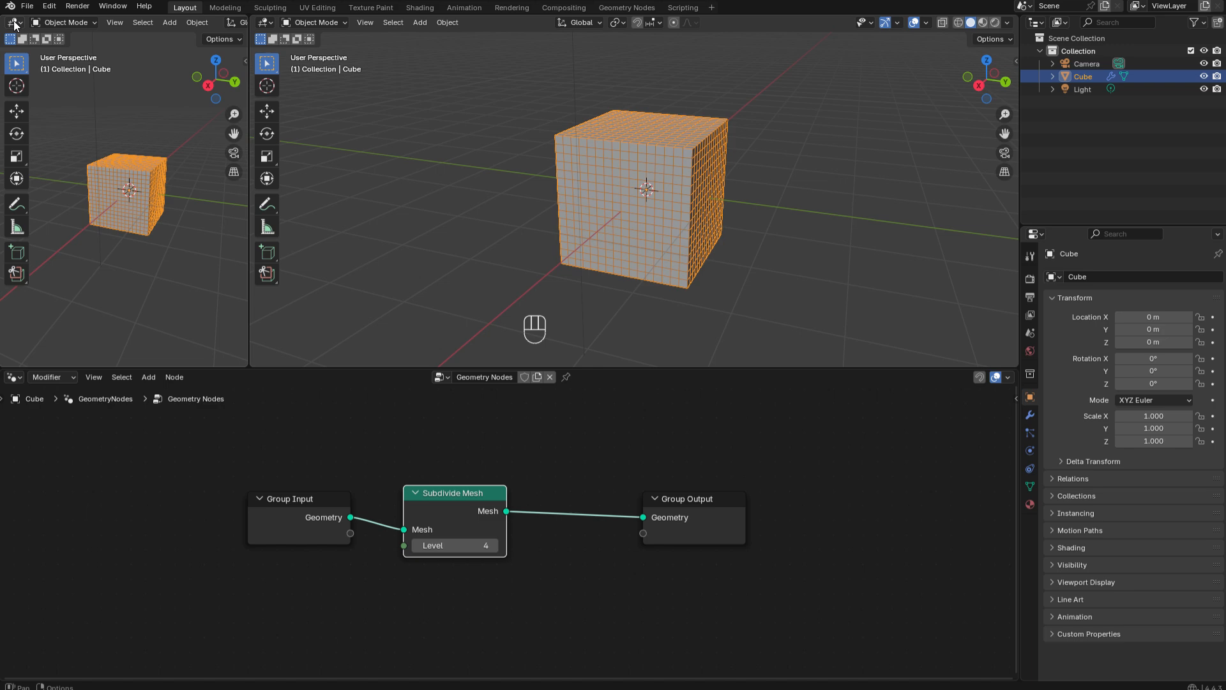
pyautogui.click(13, 22)
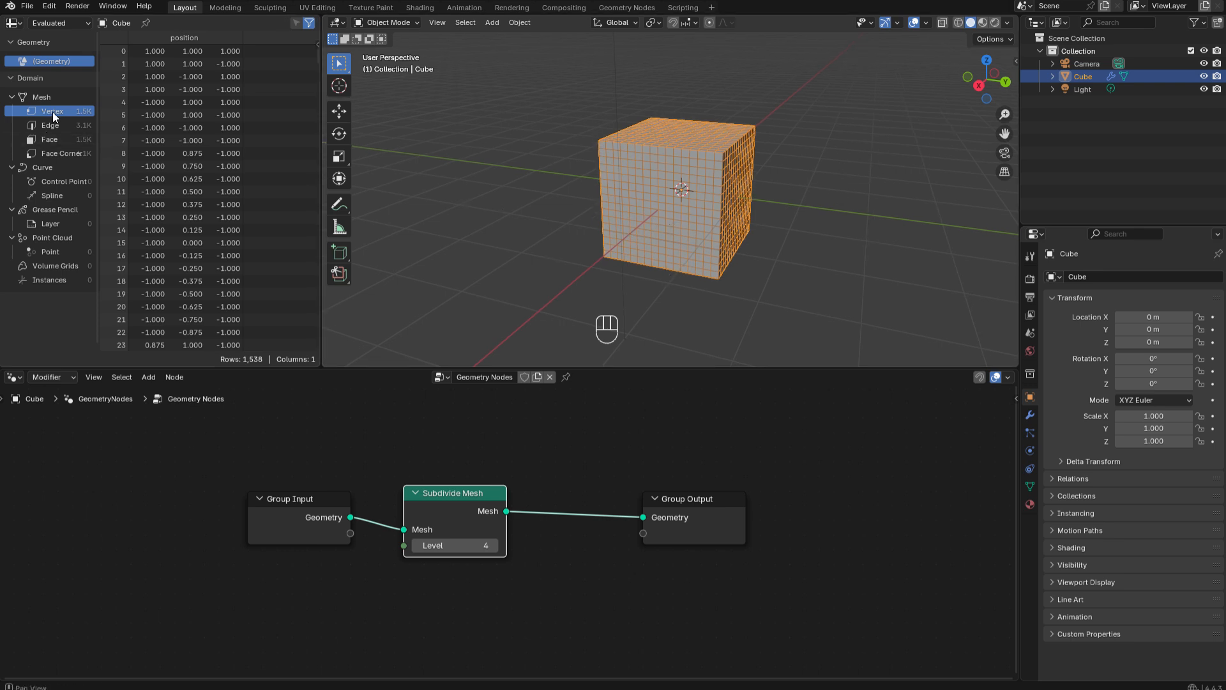
pyautogui.moveTo(117, 174)
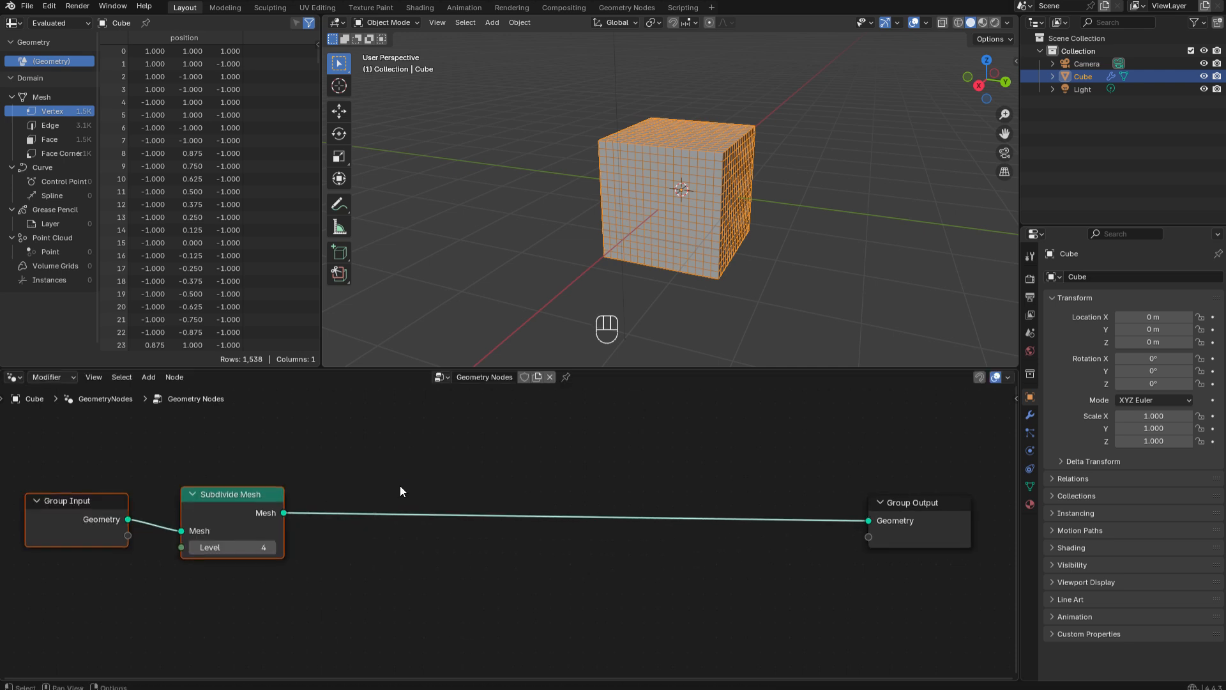
# - Insert a Store Named Attribute node after Subdivide Mesh
pyautogui.press('shift+a')
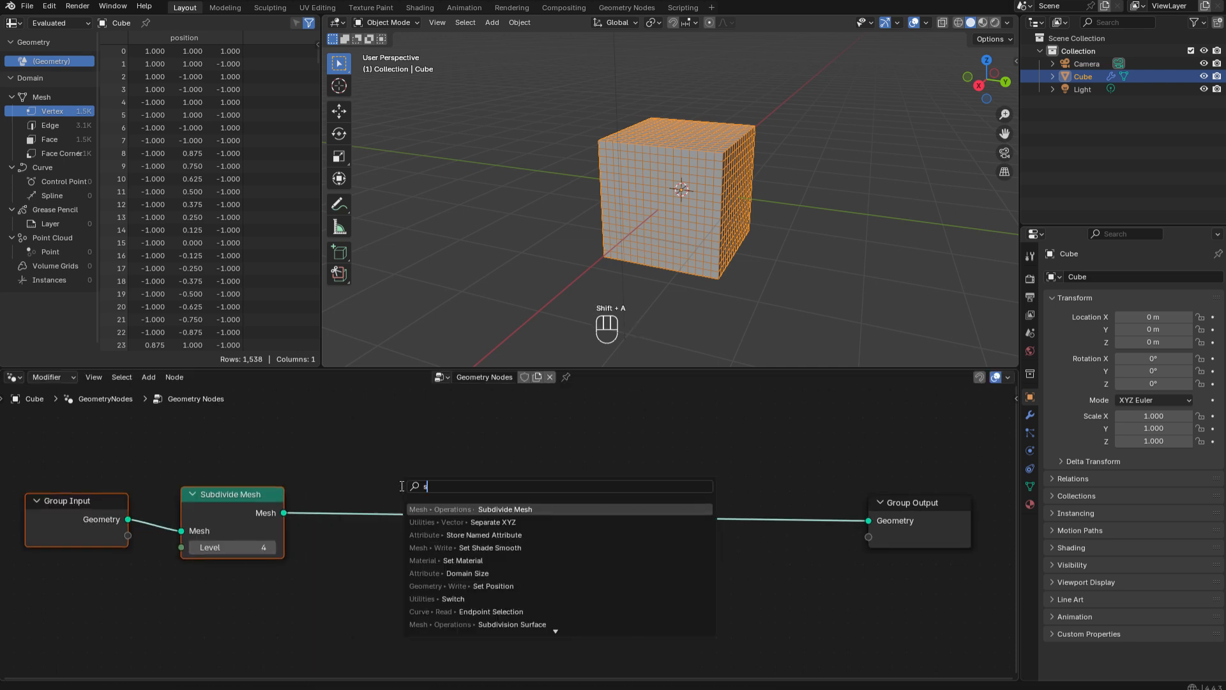
pyautogui.write('to')
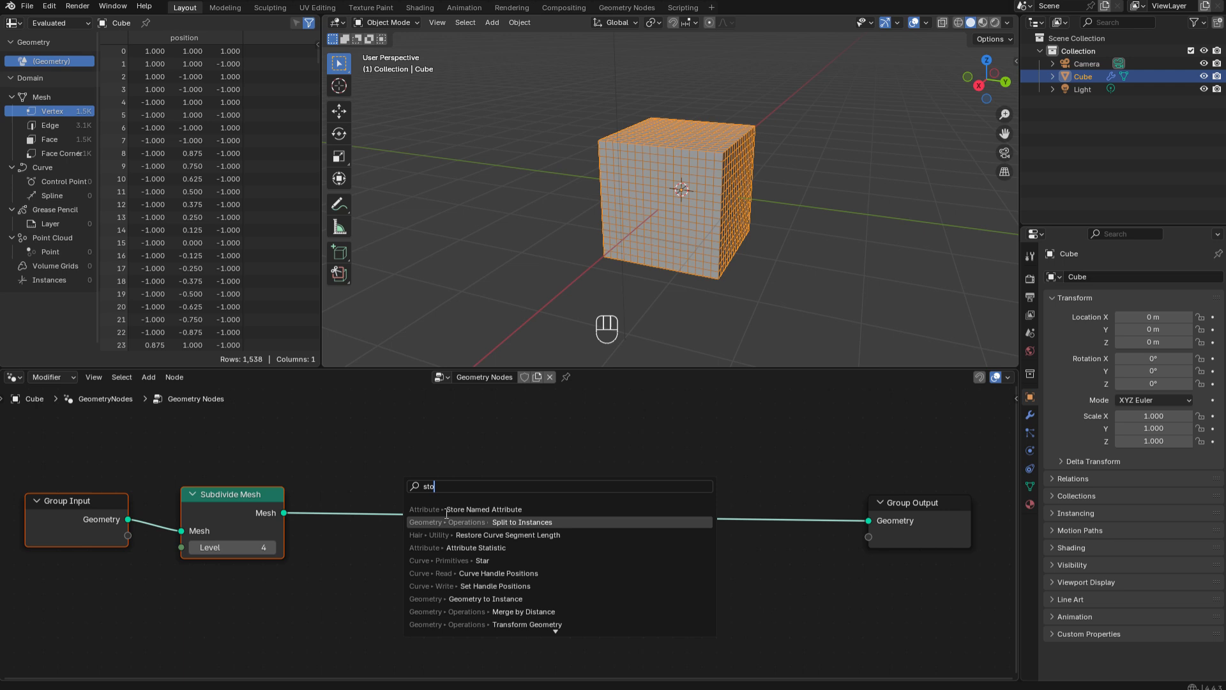
pyautogui.click(482, 509)
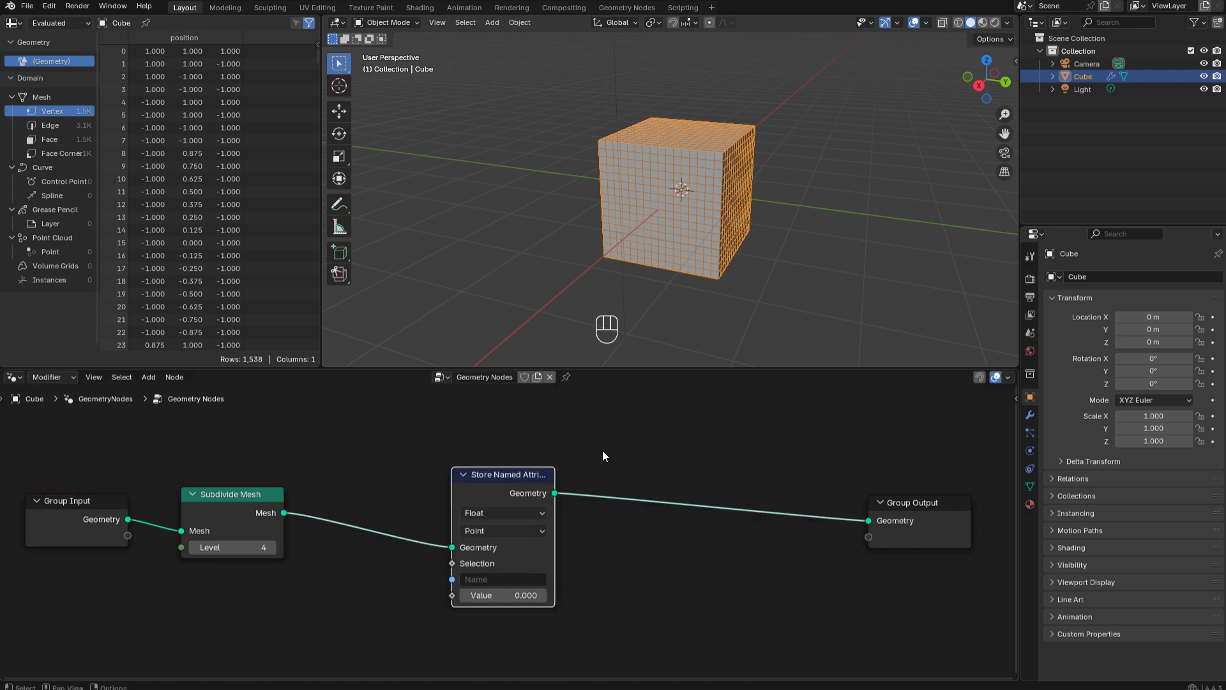
pyautogui.scroll(-3)
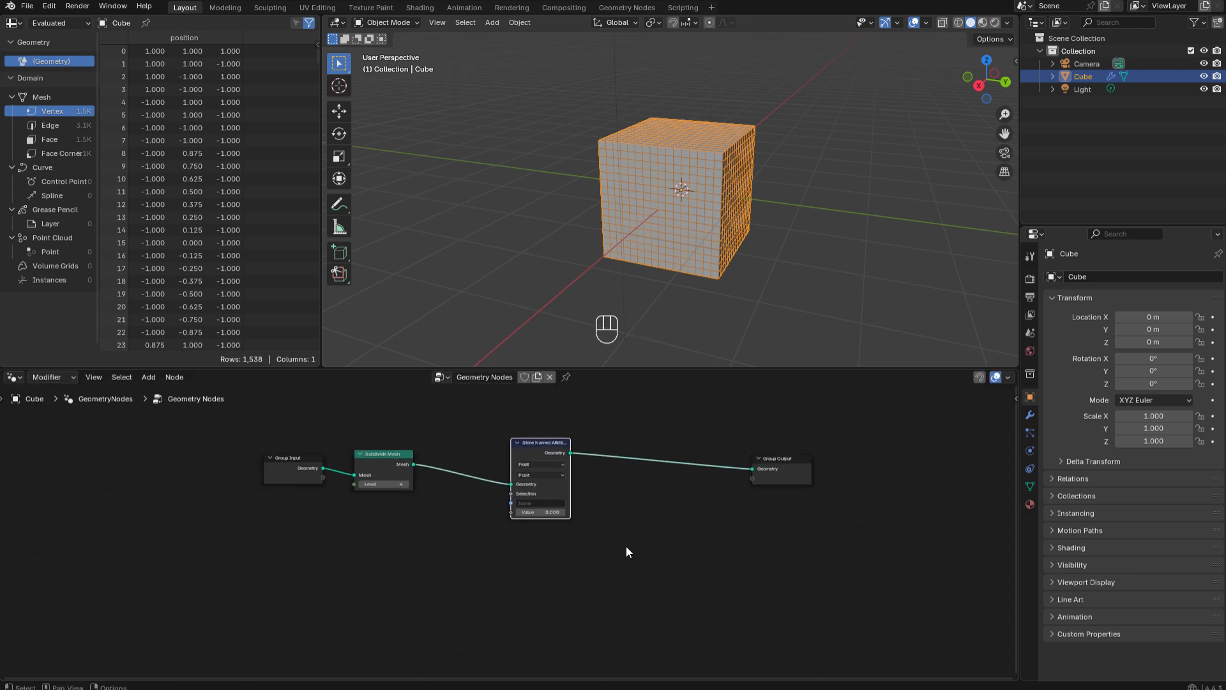
pyautogui.moveTo(548, 489)
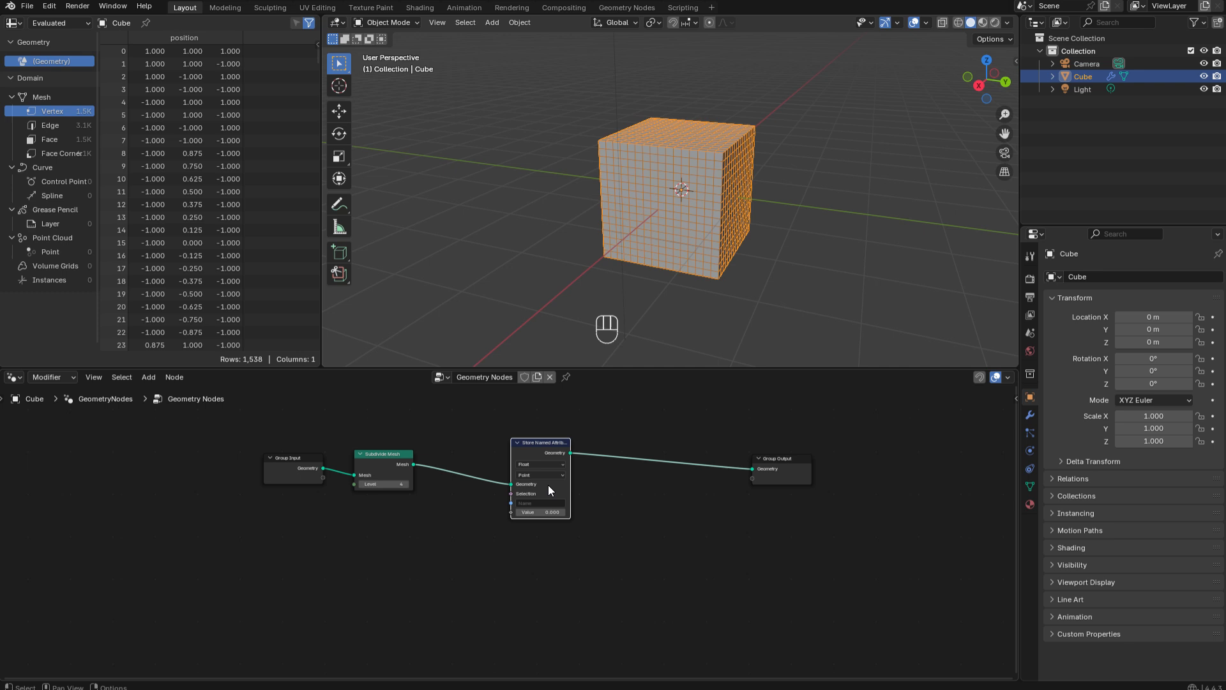
pyautogui.moveTo(653, 534)
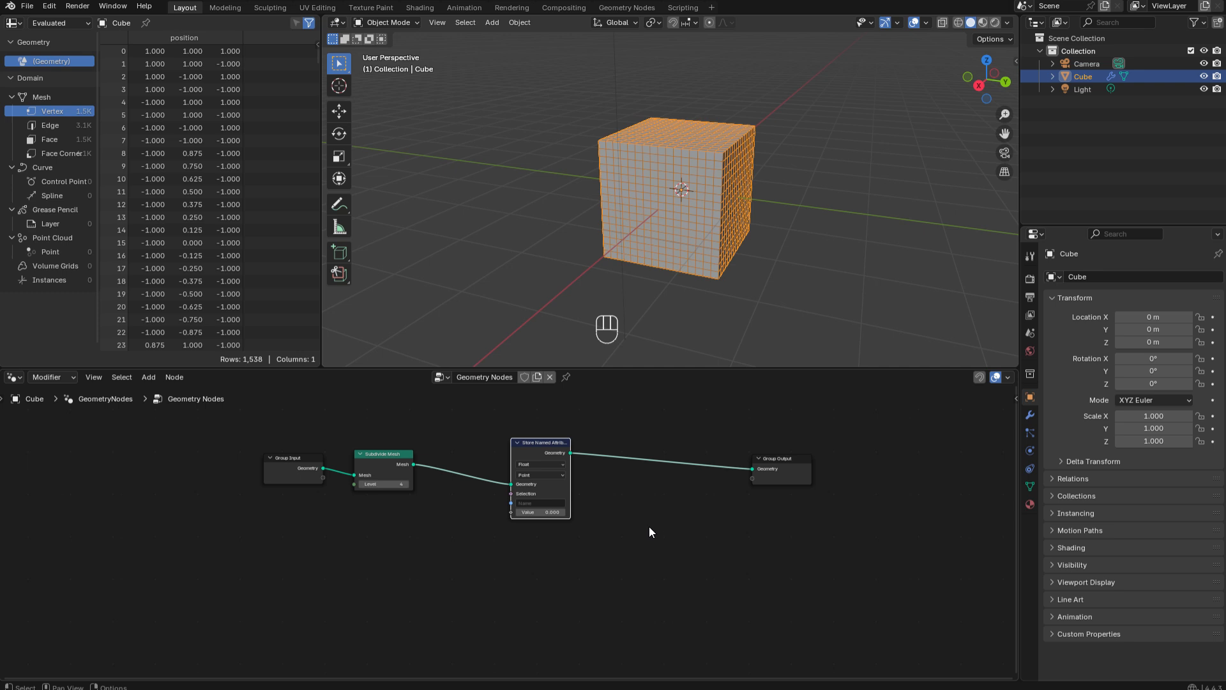
# - Show the cube's mesh data properties and choose the attribute's point domain
pyautogui.click(1030, 486)
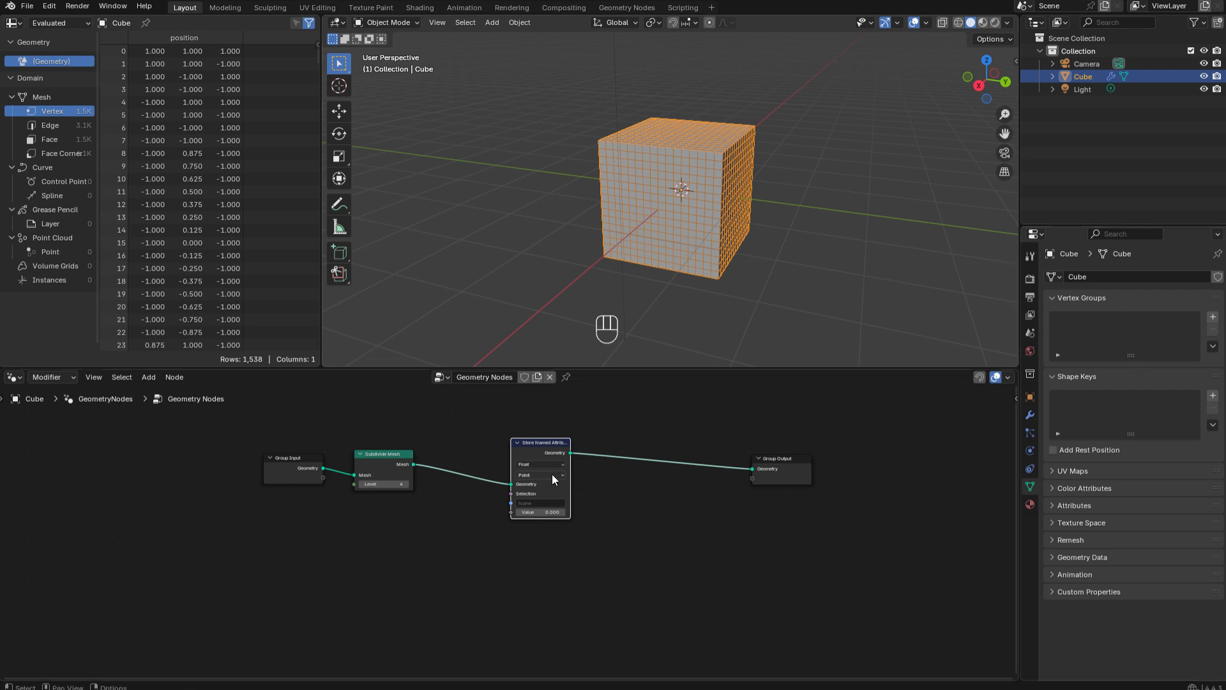
pyautogui.click(538, 475)
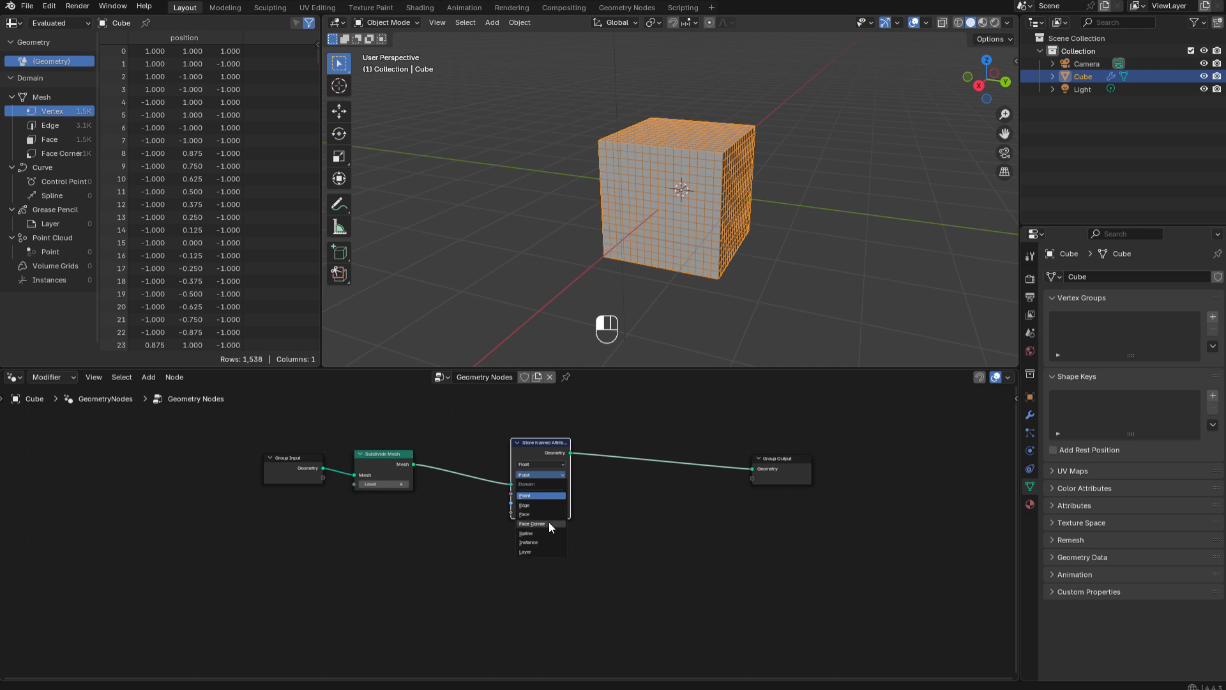
pyautogui.moveTo(544, 552)
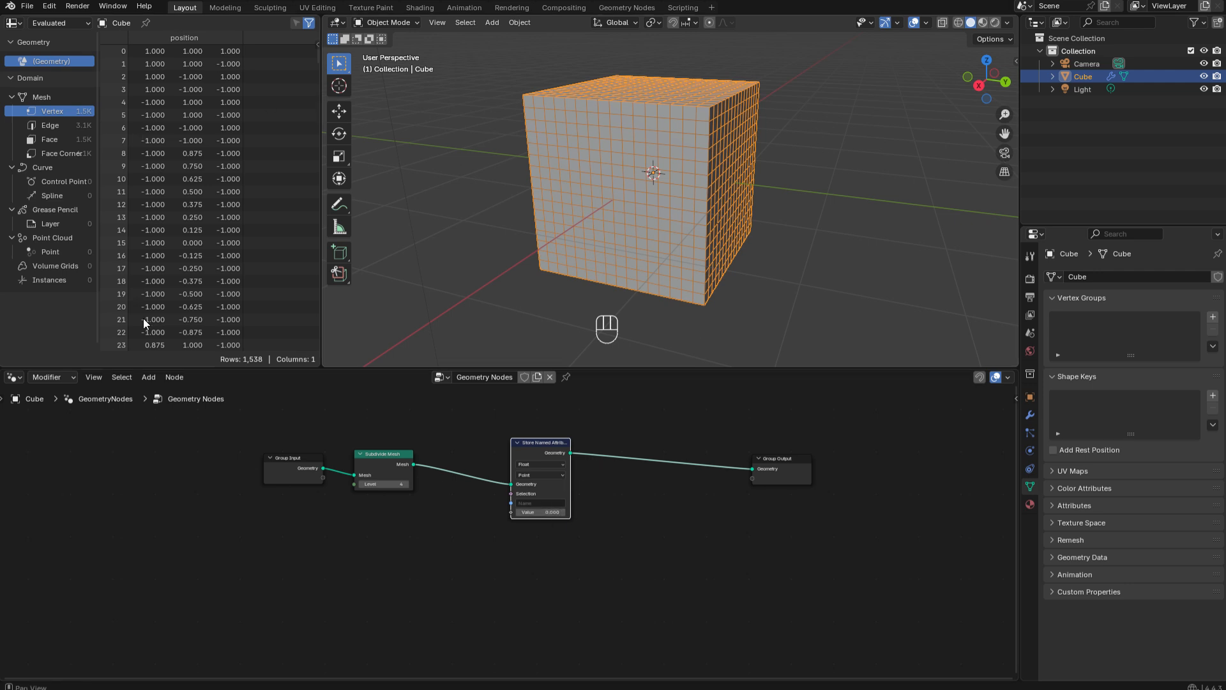
# - Name the stored attribute 'label 1' and set its value to 1
pyautogui.click(538, 503)
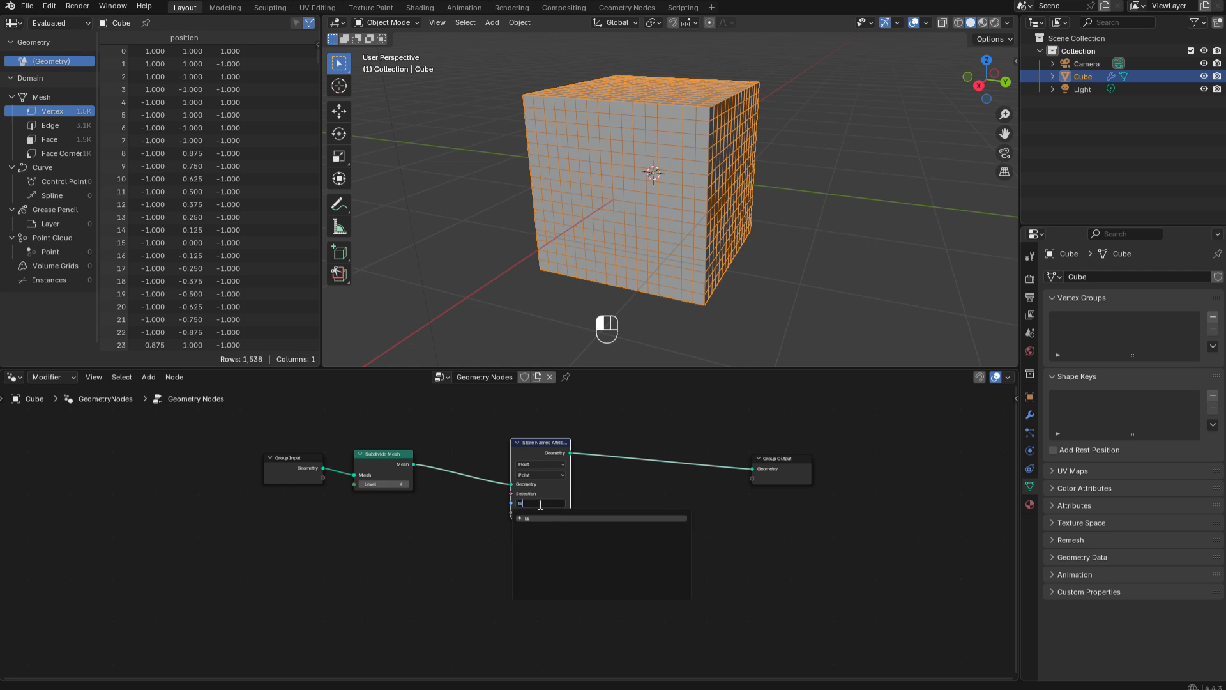
pyautogui.write('label 1')
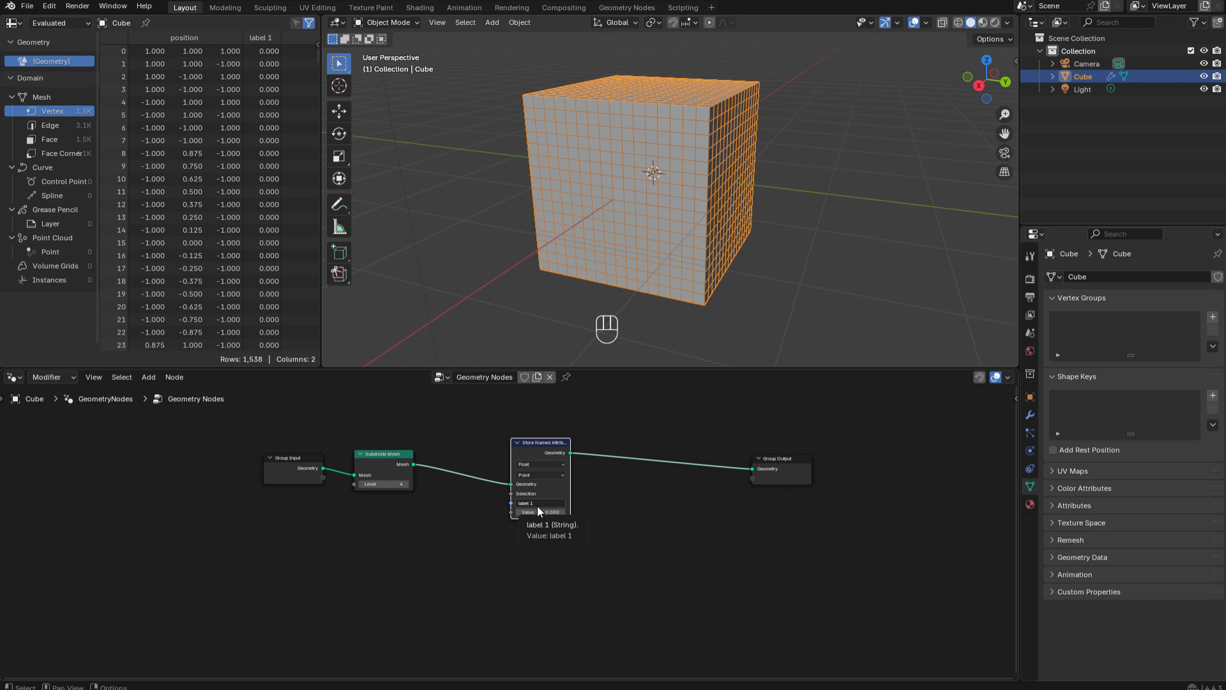
pyautogui.moveTo(268, 208)
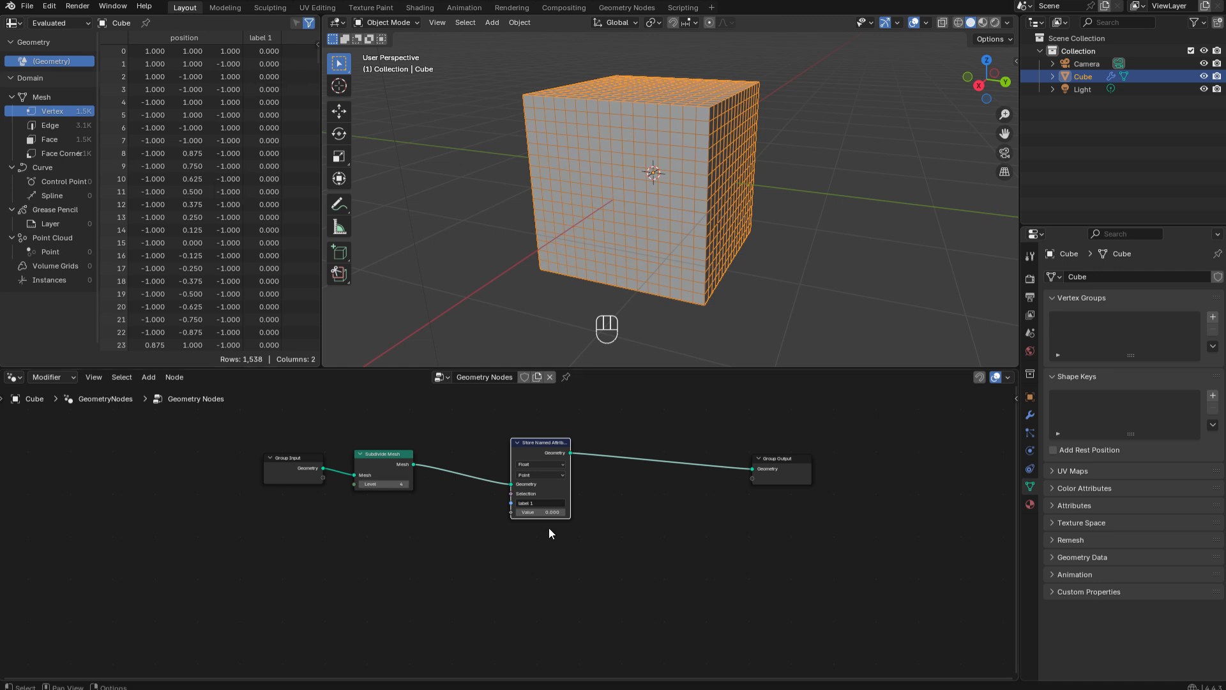
pyautogui.doubleClick(538, 511)
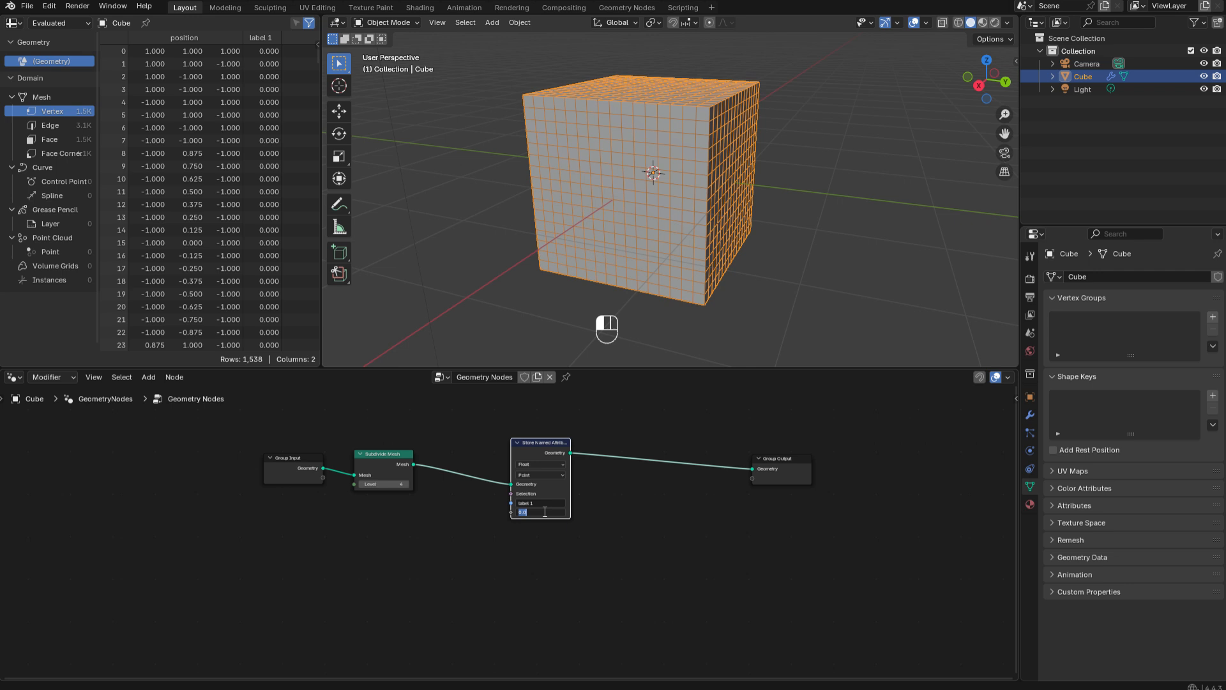
pyautogui.press('Return')
pyautogui.write('rand')
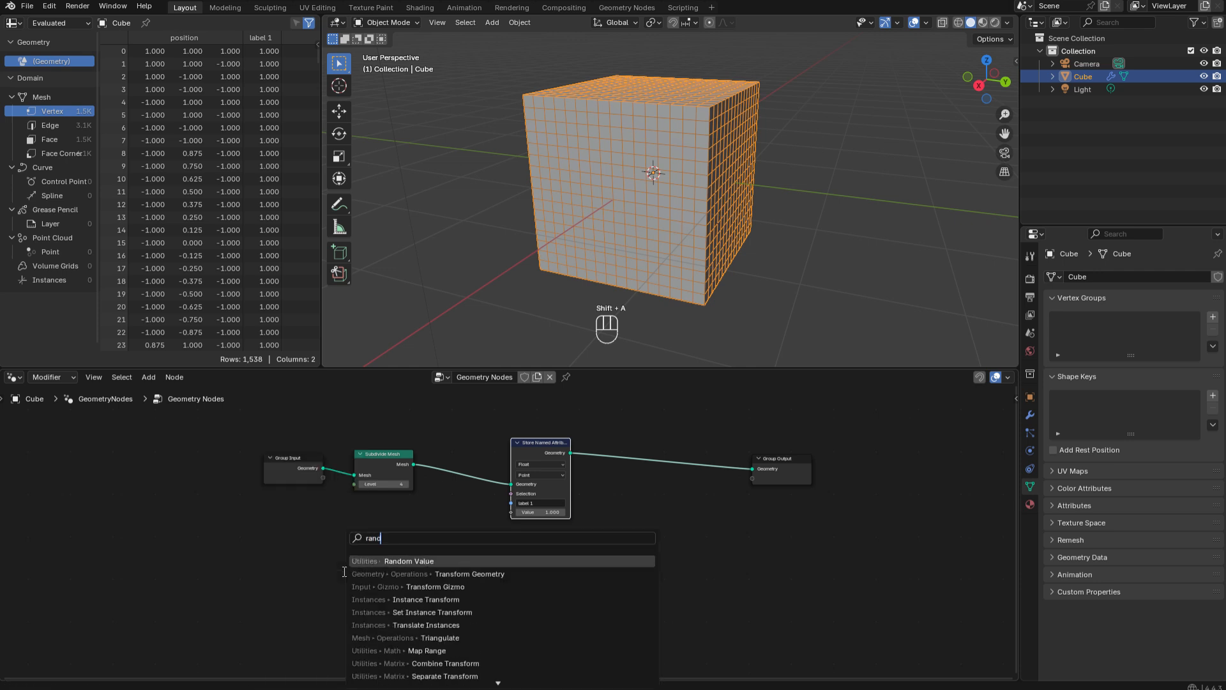
# - Add a Boolean Random Value node and feed it into the stored attribute's Selection
pyautogui.click(408, 561)
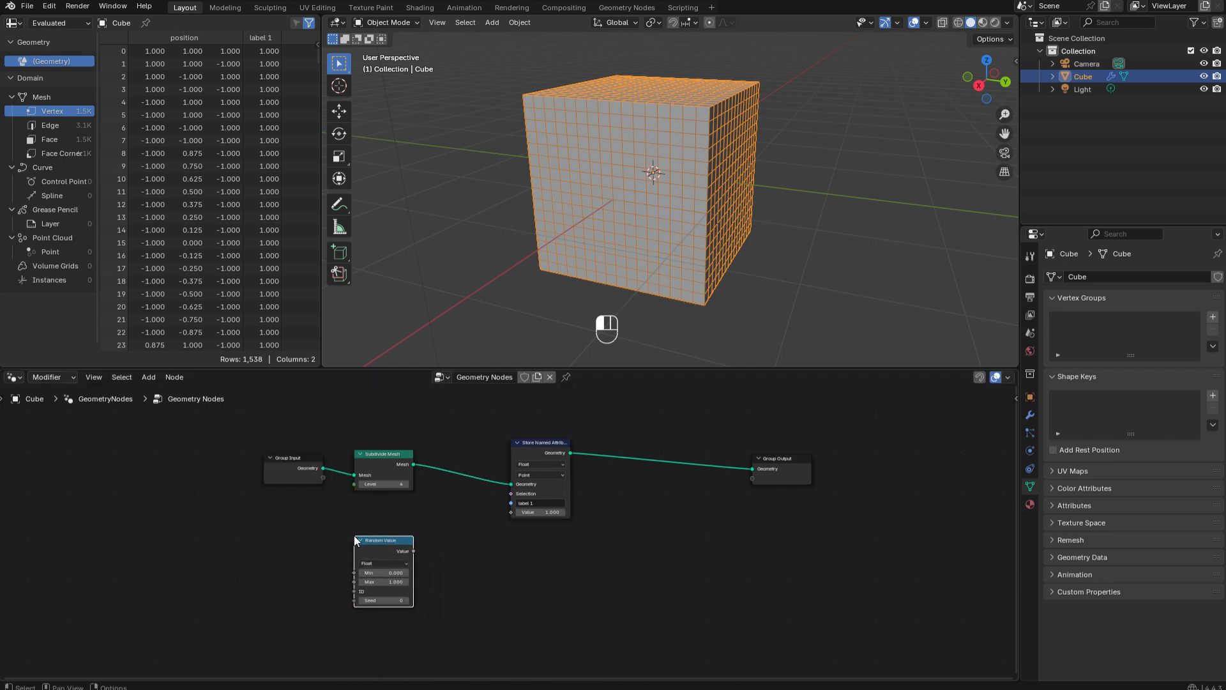
pyautogui.click(382, 563)
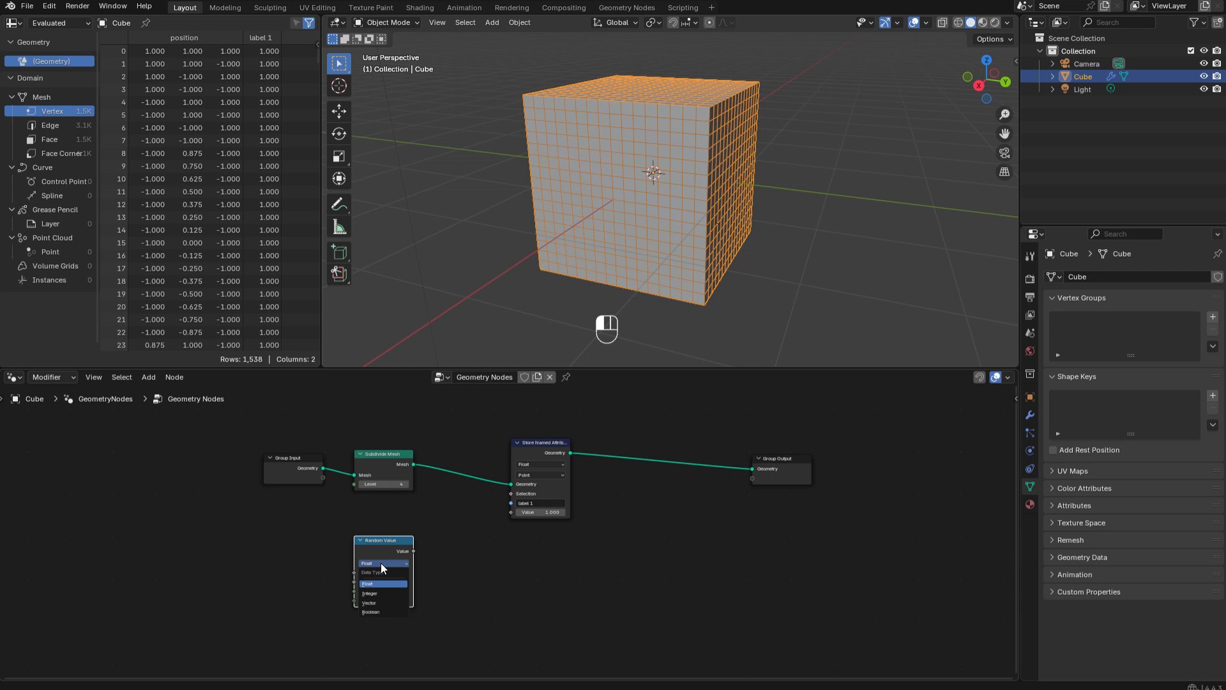
pyautogui.click(371, 612)
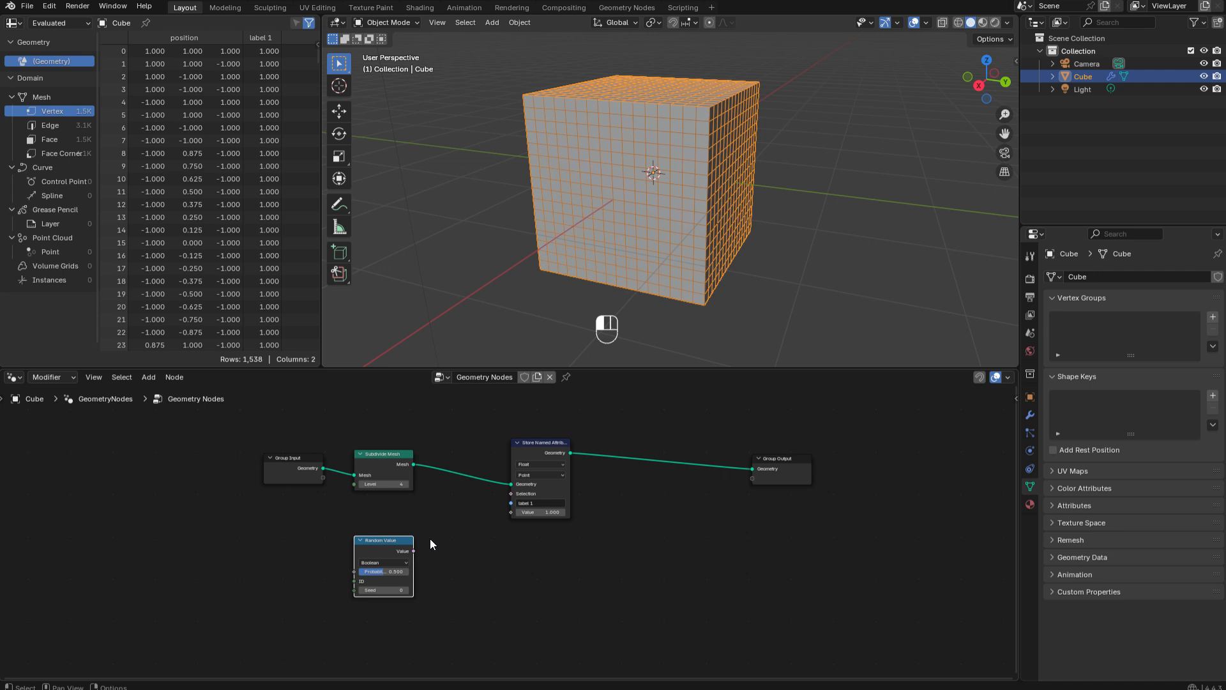
pyautogui.moveTo(412, 551); pyautogui.dragTo(515, 493)
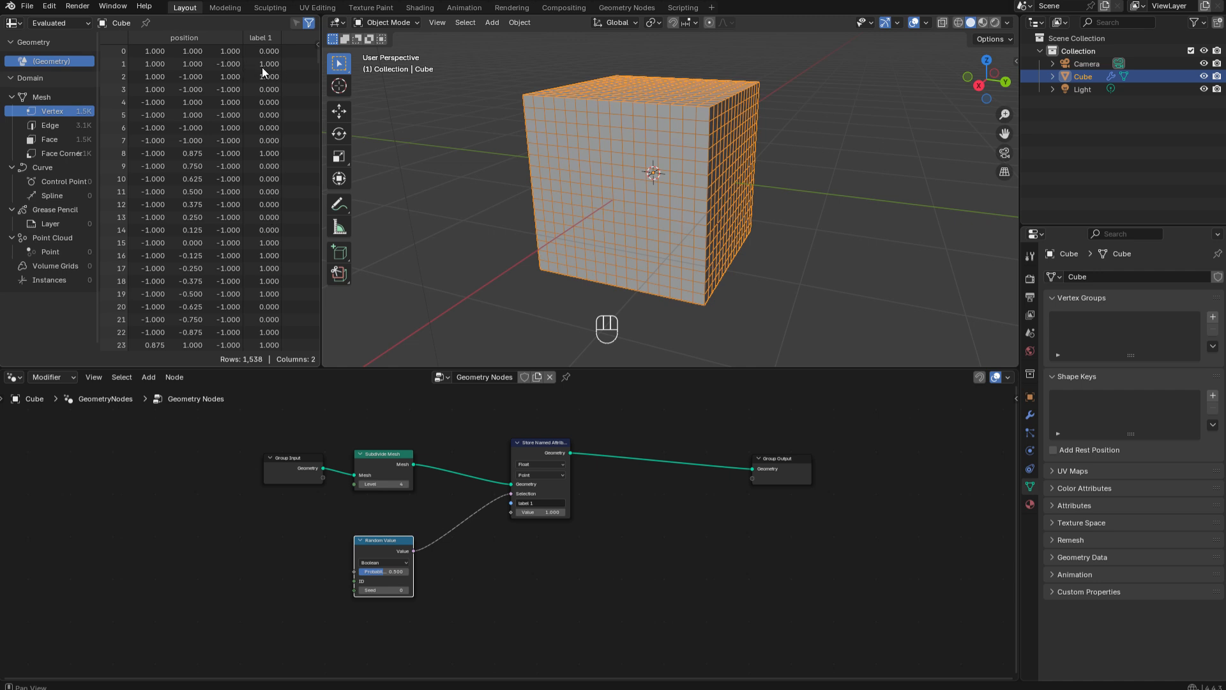
pyautogui.moveTo(249, 55)
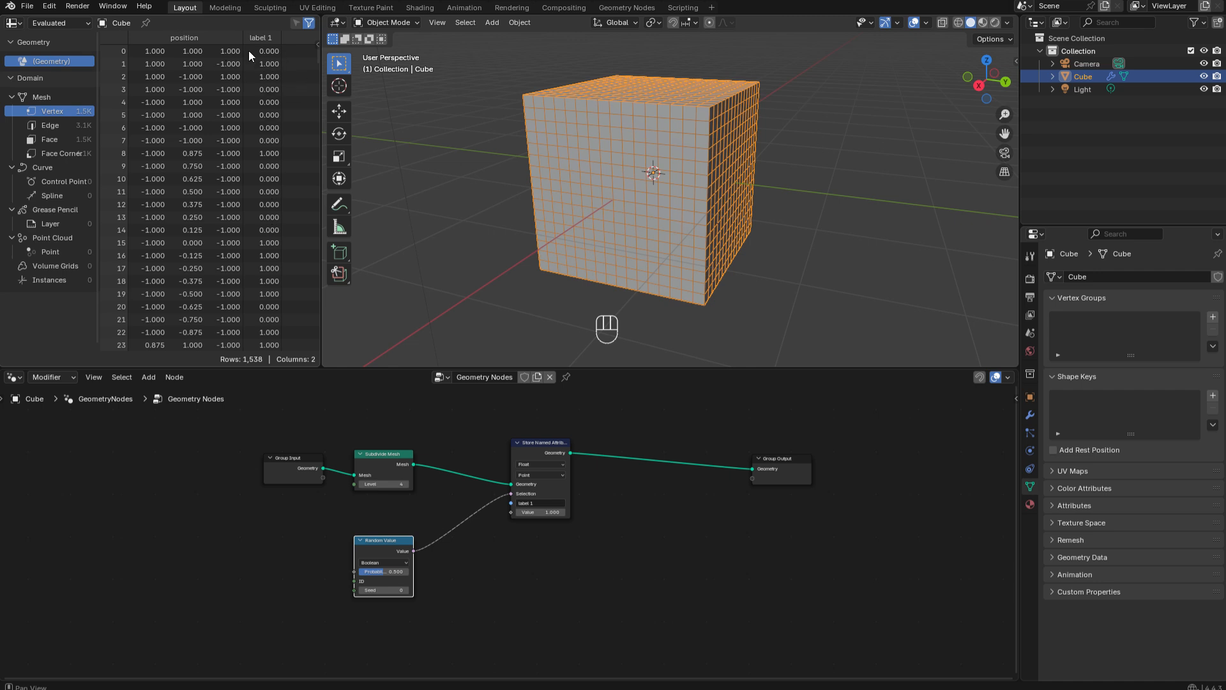
pyautogui.moveTo(539, 546)
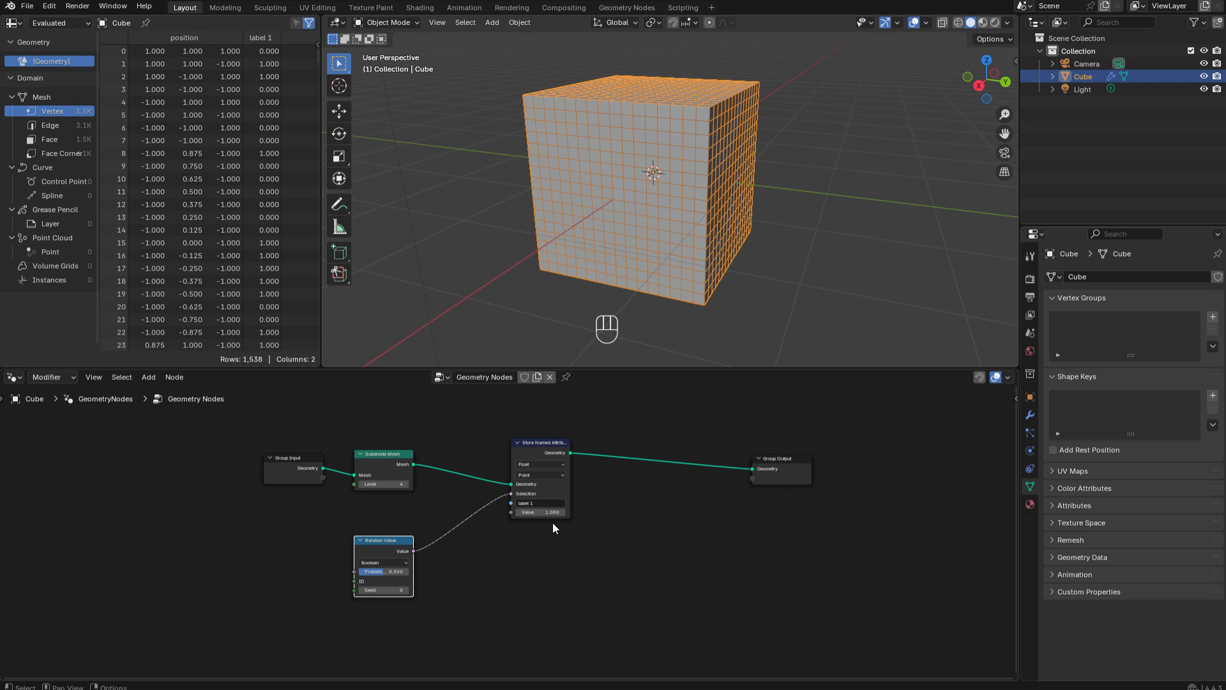
pyautogui.moveTo(540, 488)
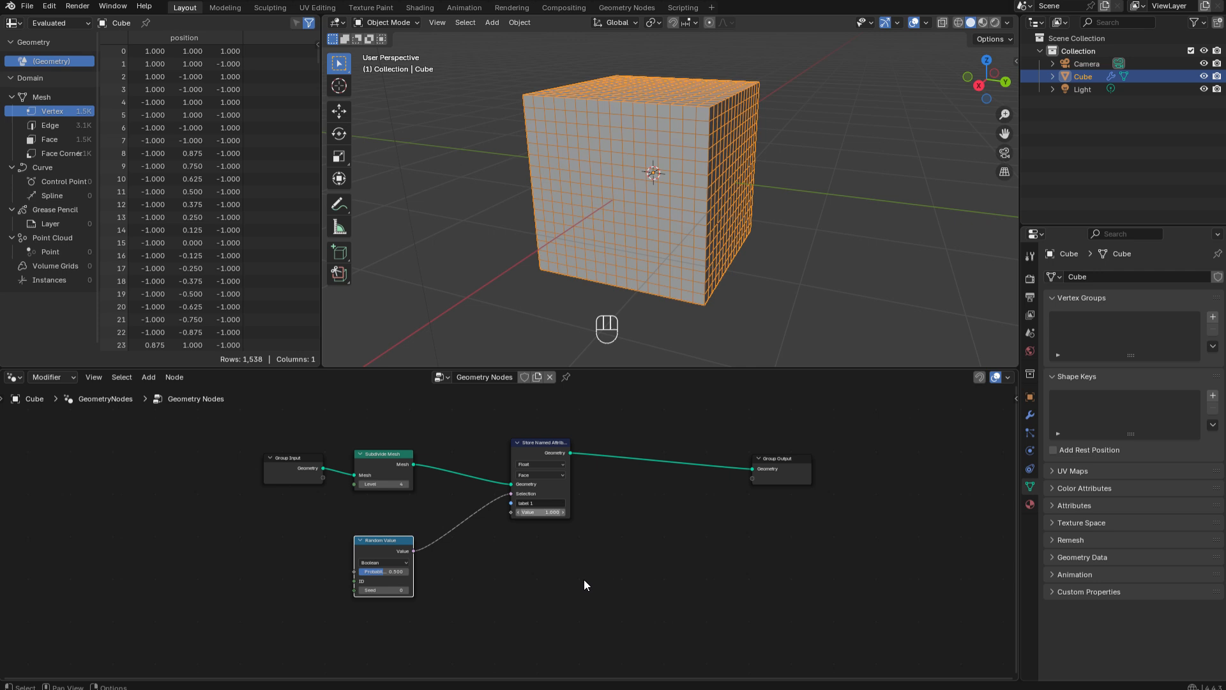
pyautogui.moveTo(228, 84)
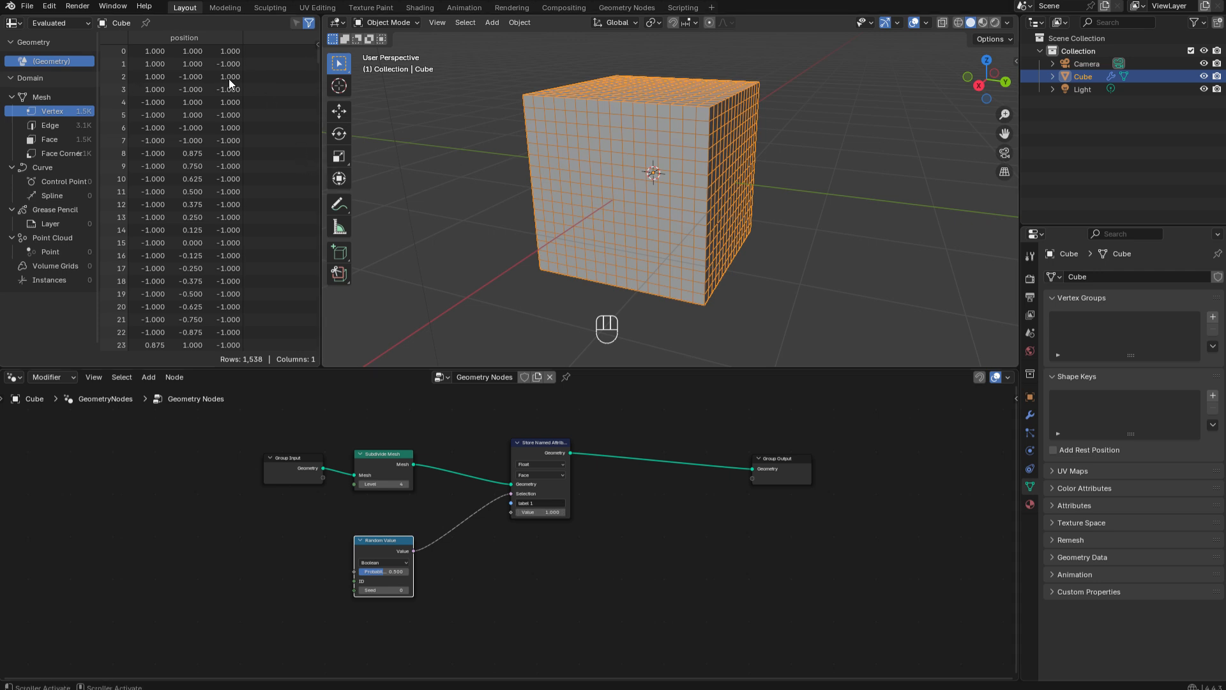
# - List the face domain data in the spreadsheet to see label 1 per face
pyautogui.click(49, 138)
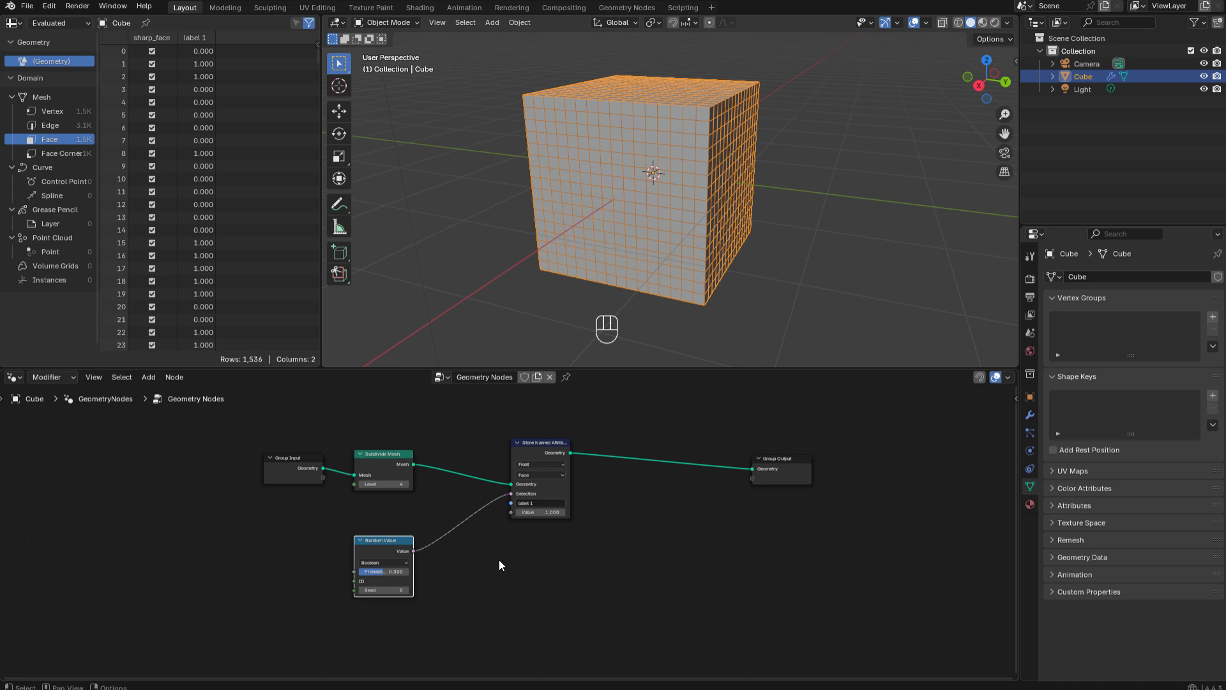
# - Add an Extrude Mesh node after the stored attribute, extruding faces individually
pyautogui.press('shift+a')
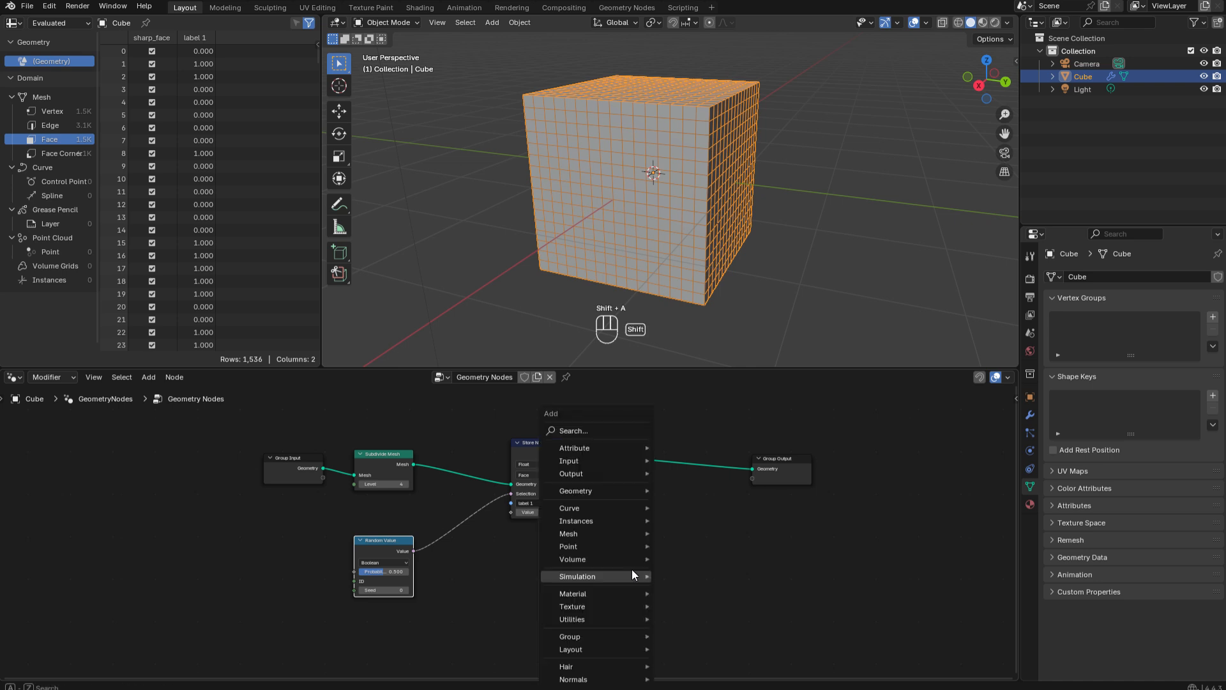
pyautogui.write('extr')
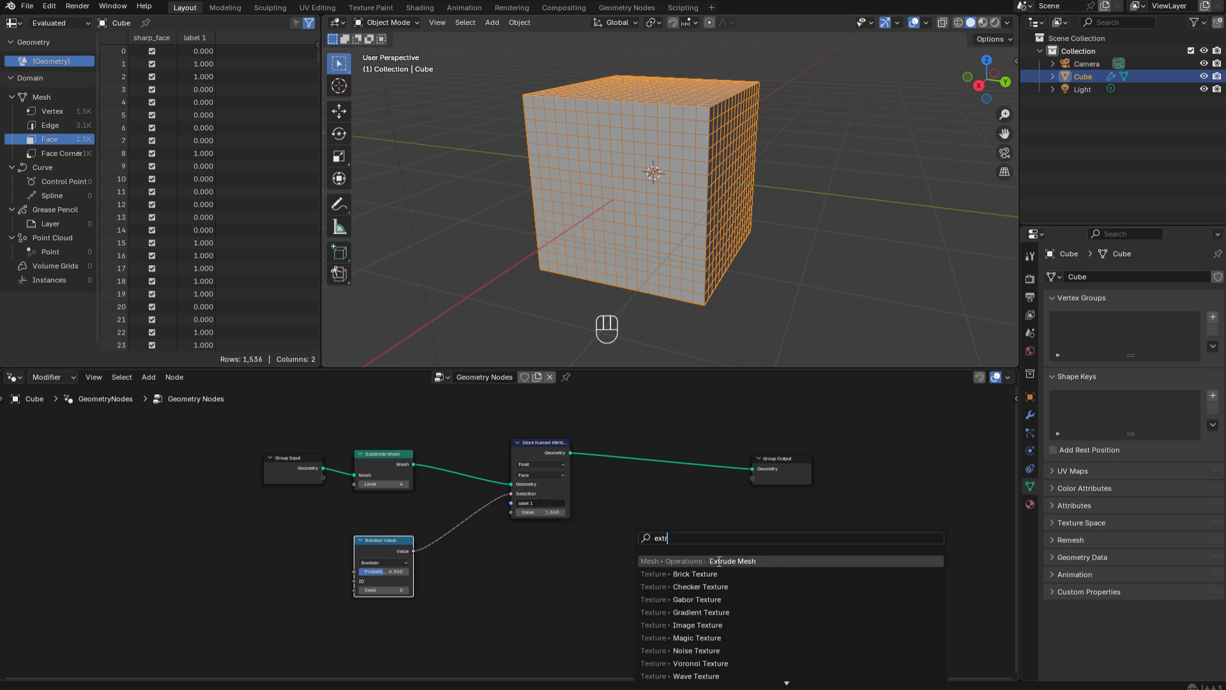
pyautogui.click(732, 561)
pyautogui.write('att')
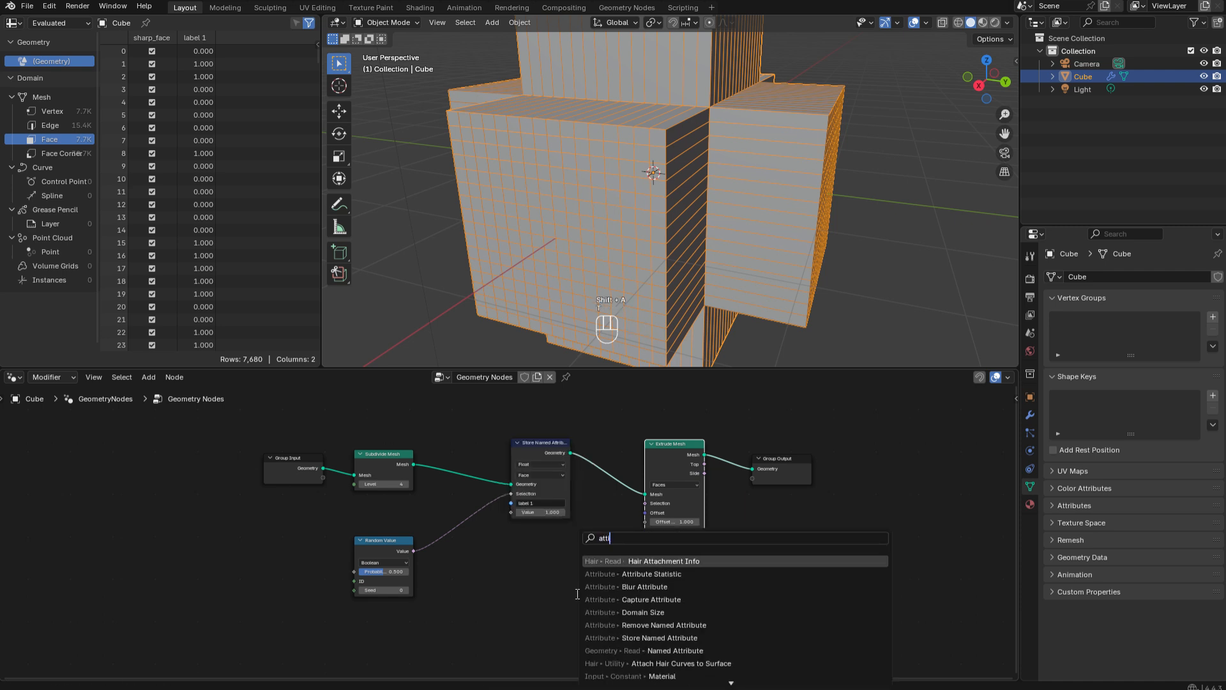
pyautogui.moveTo(675, 650)
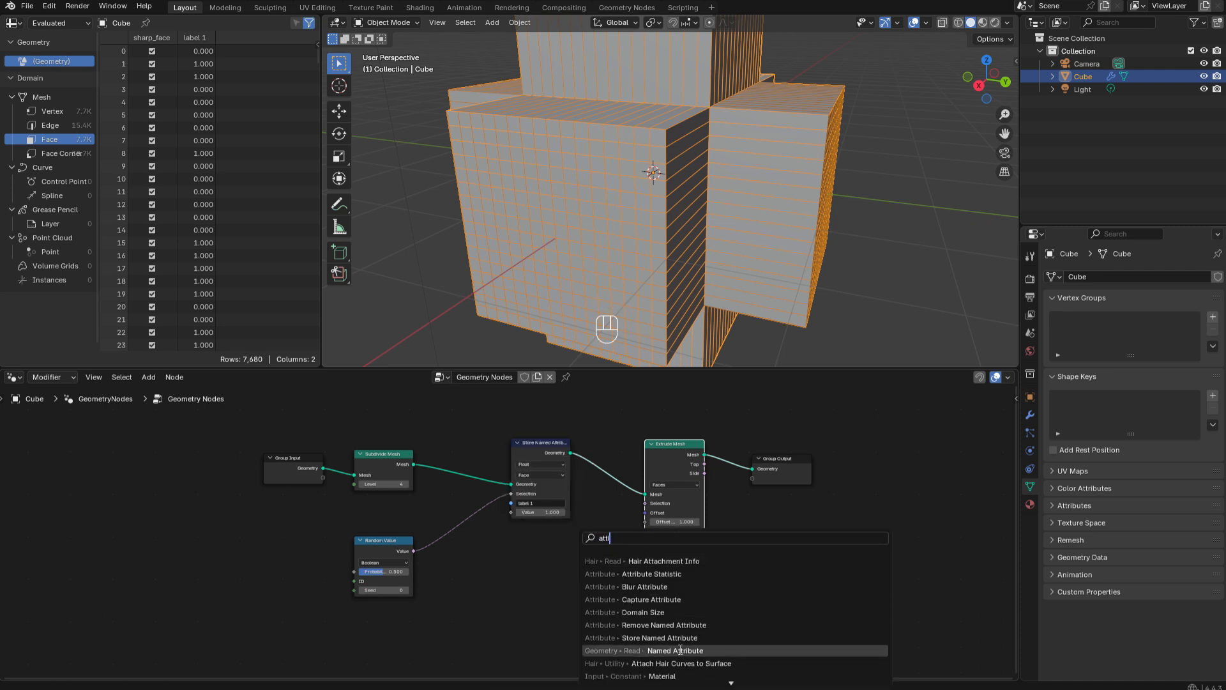
# - Add a Named Attribute node reading label 1 to the tree
pyautogui.click(675, 650)
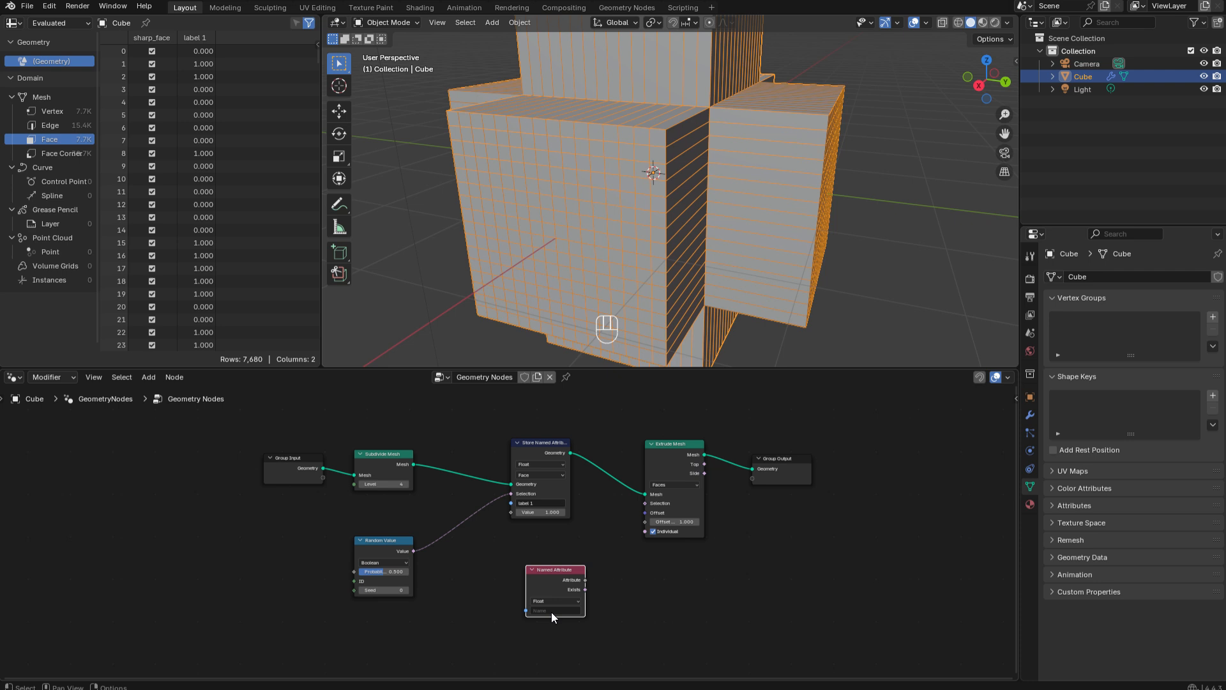
pyautogui.click(553, 610)
pyautogui.write('label 1')
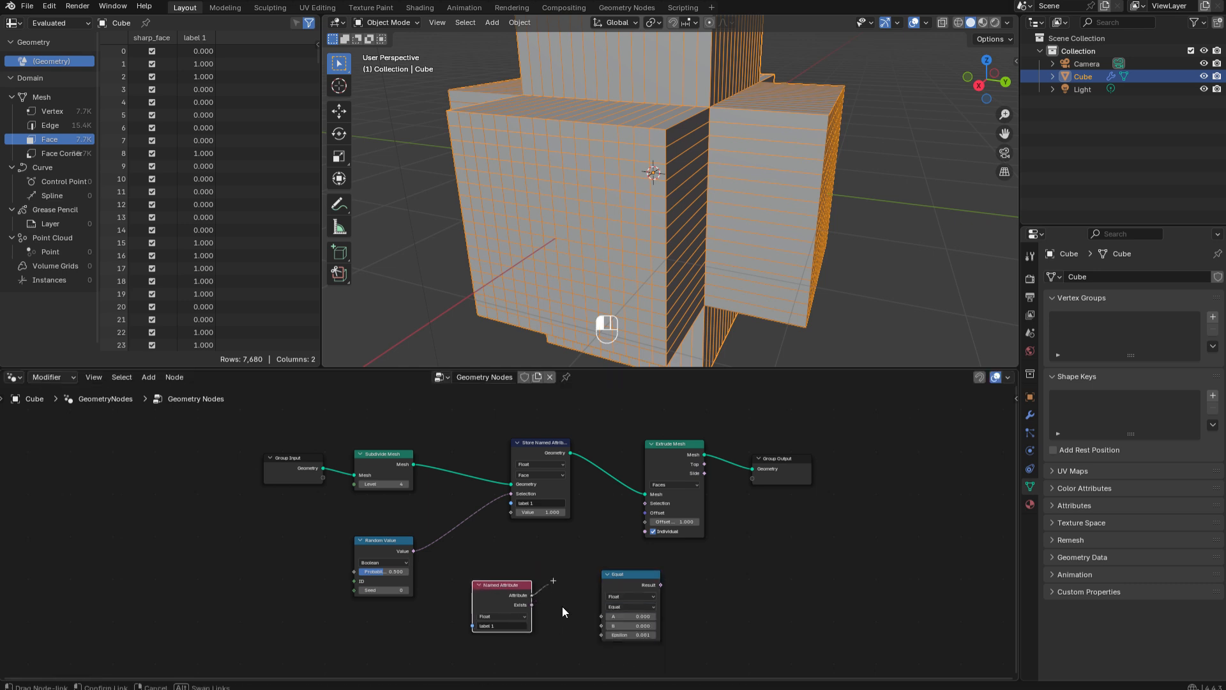
# - Compare label 1 to 1 to drive the extrusion selection, then reseed the random value
pyautogui.moveTo(526, 595); pyautogui.dragTo(606, 616)
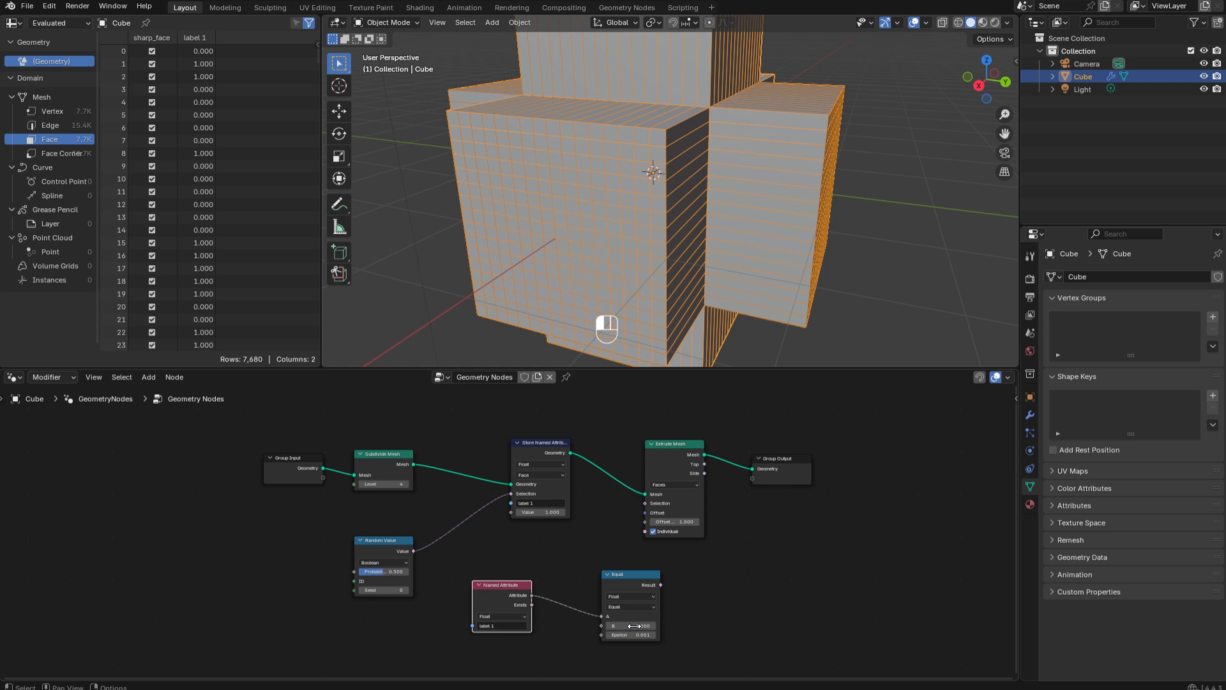
pyautogui.moveTo(629, 575); pyautogui.dragTo(580, 572)
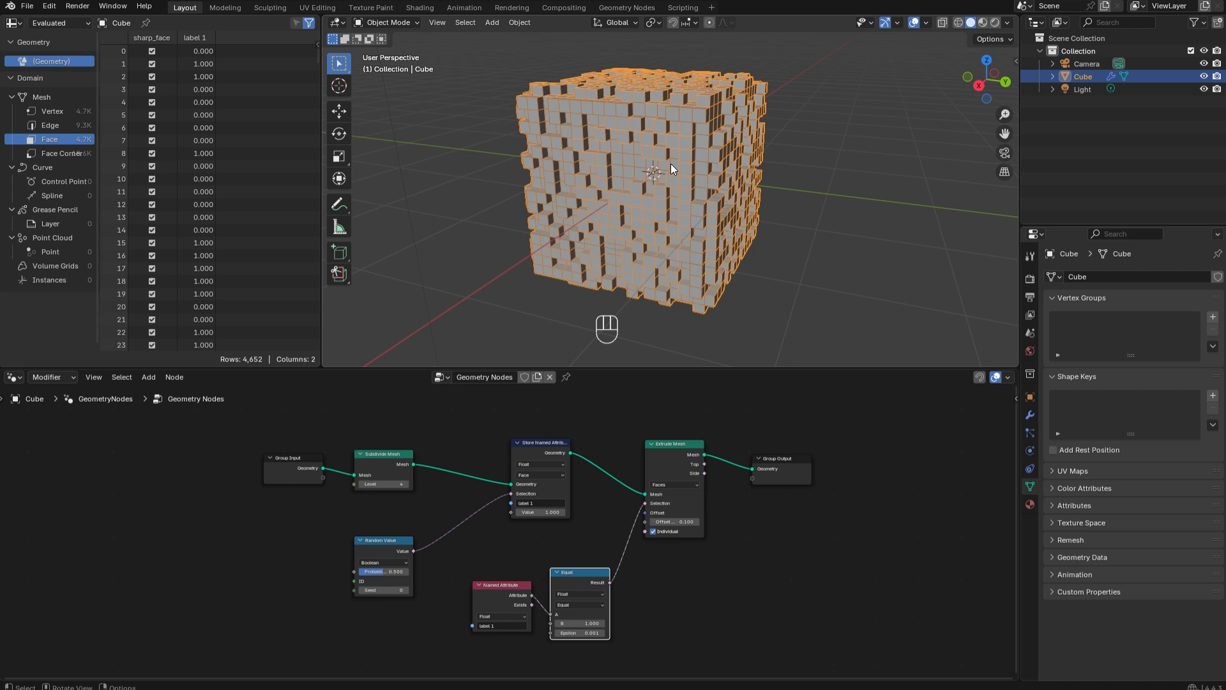
pyautogui.moveTo(606, 119)
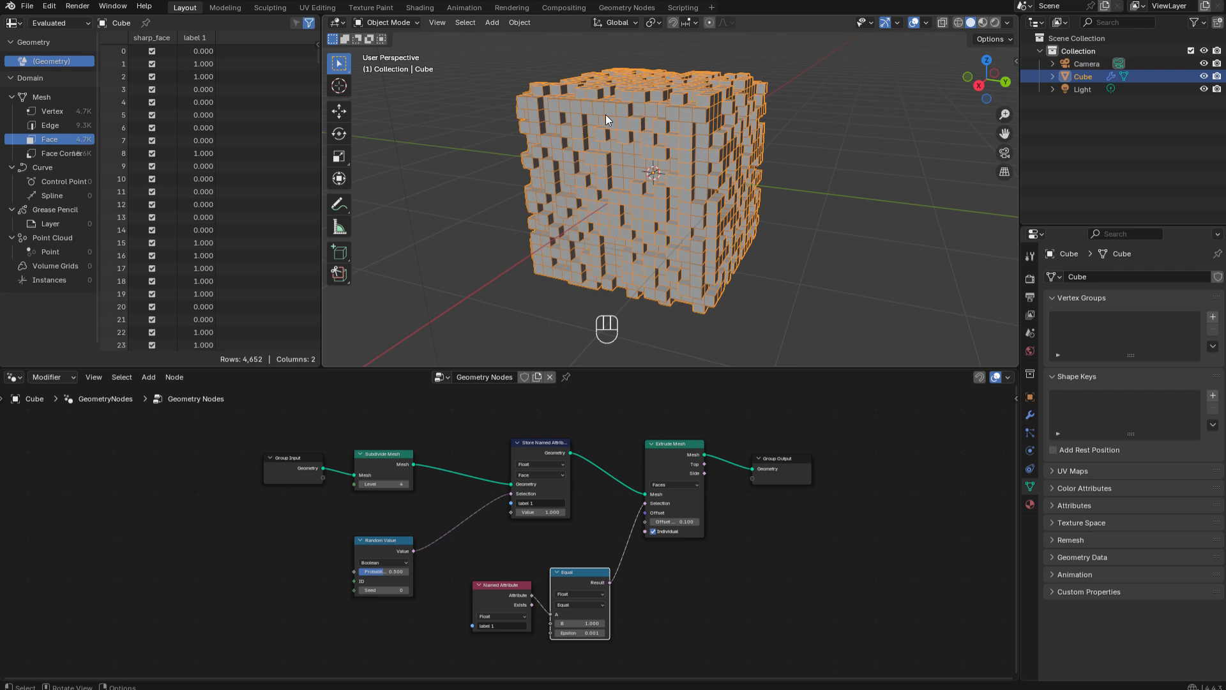
pyautogui.moveTo(368, 538)
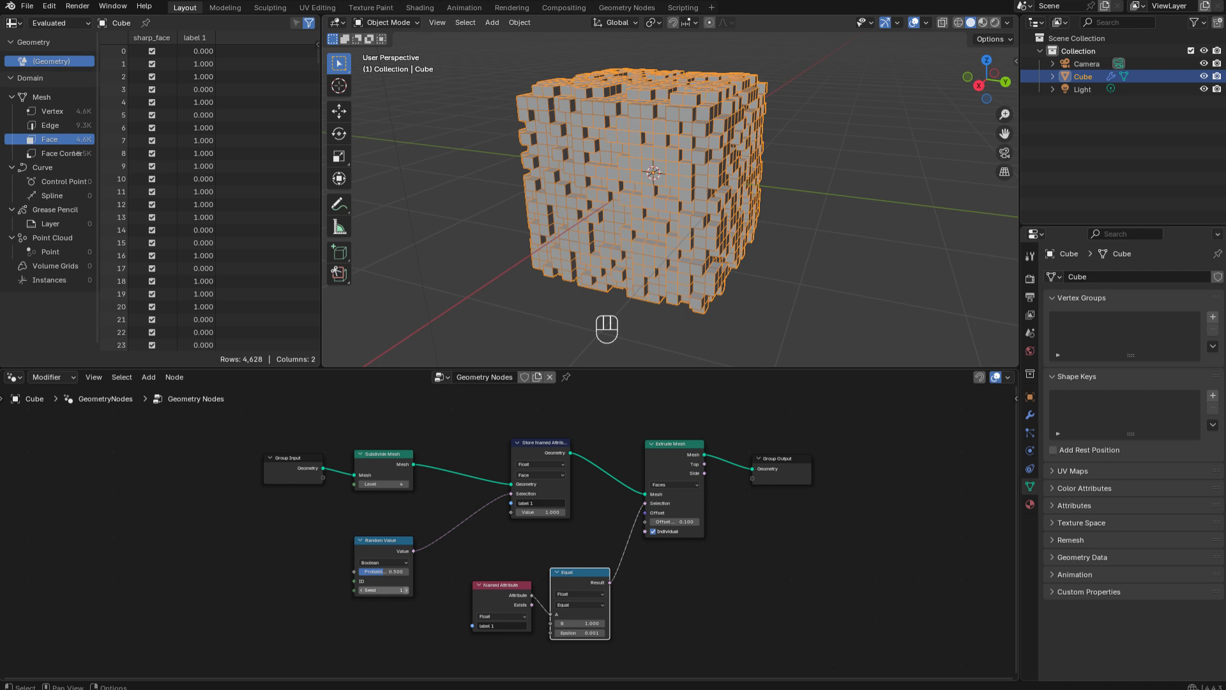
pyautogui.click(384, 590)
pyautogui.write('4')
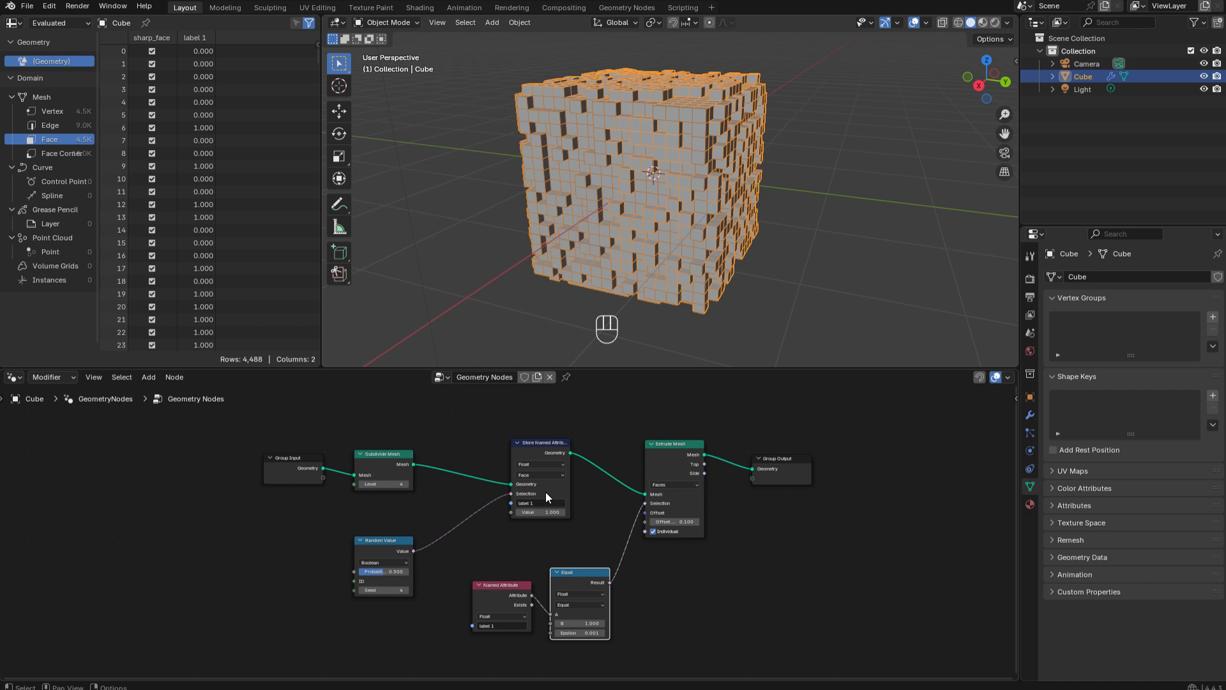
pyautogui.moveTo(747, 483)
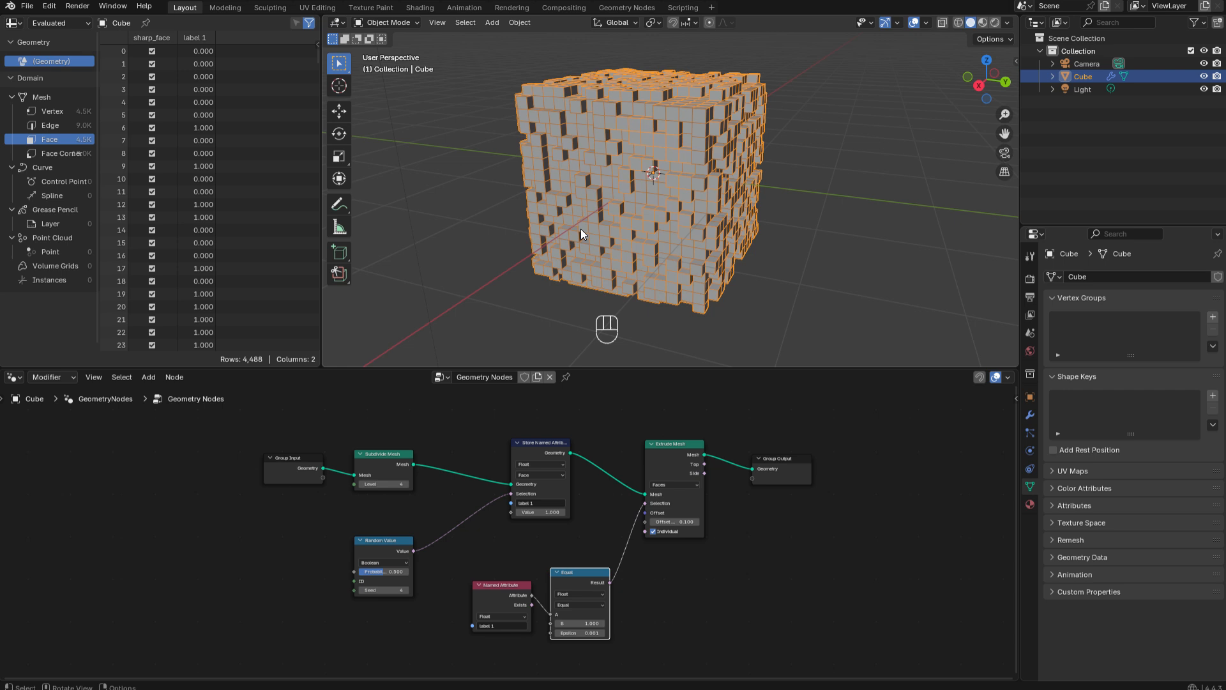
pyautogui.moveTo(664, 222)
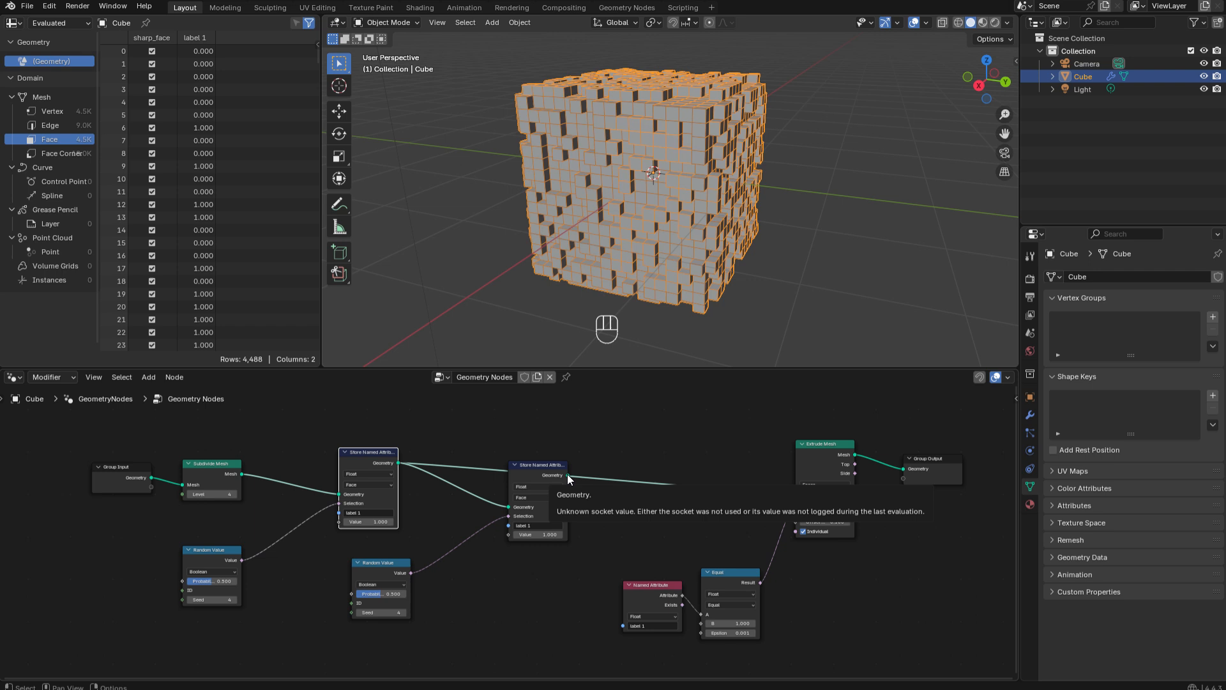
pyautogui.moveTo(463, 532)
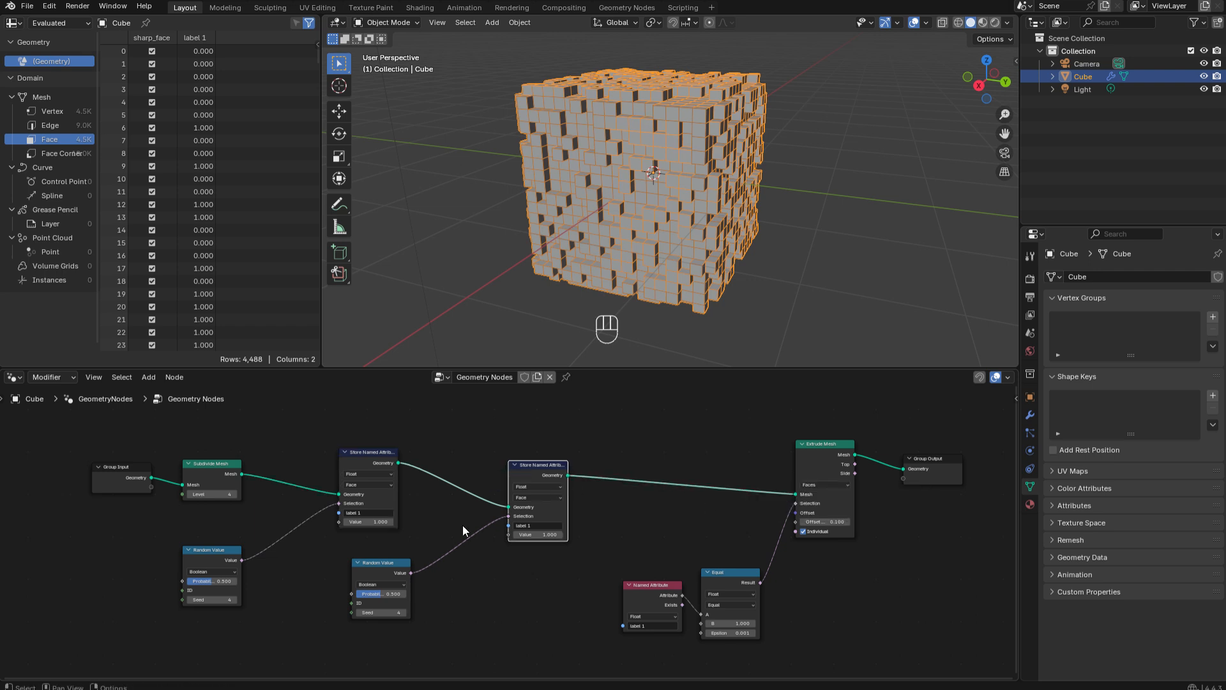
# - Name the second stored attribute 'label 2'
pyautogui.click(531, 525)
pyautogui.write('2')
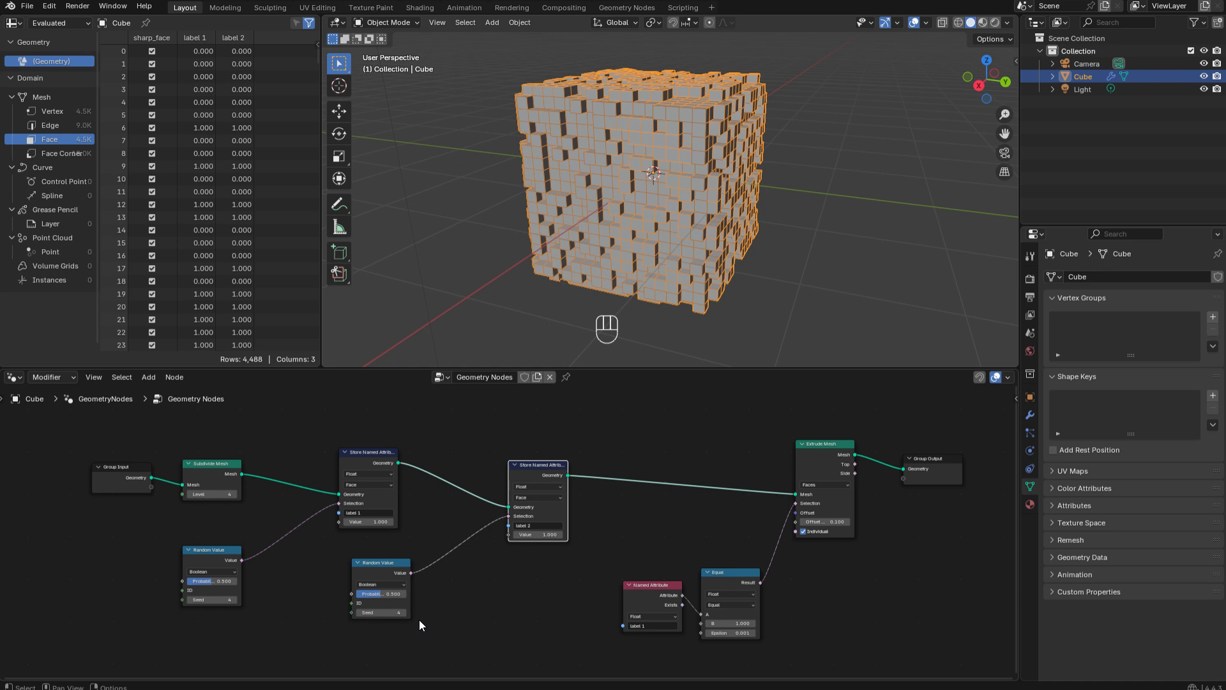
pyautogui.moveTo(407, 619)
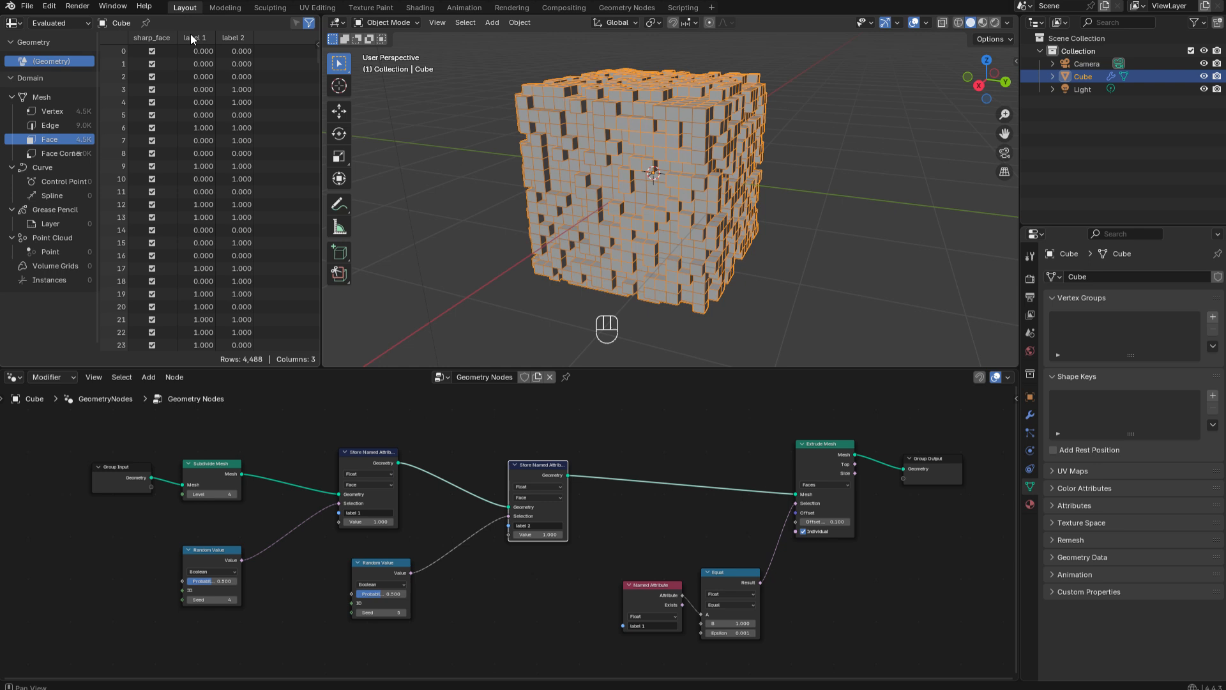
pyautogui.moveTo(229, 44)
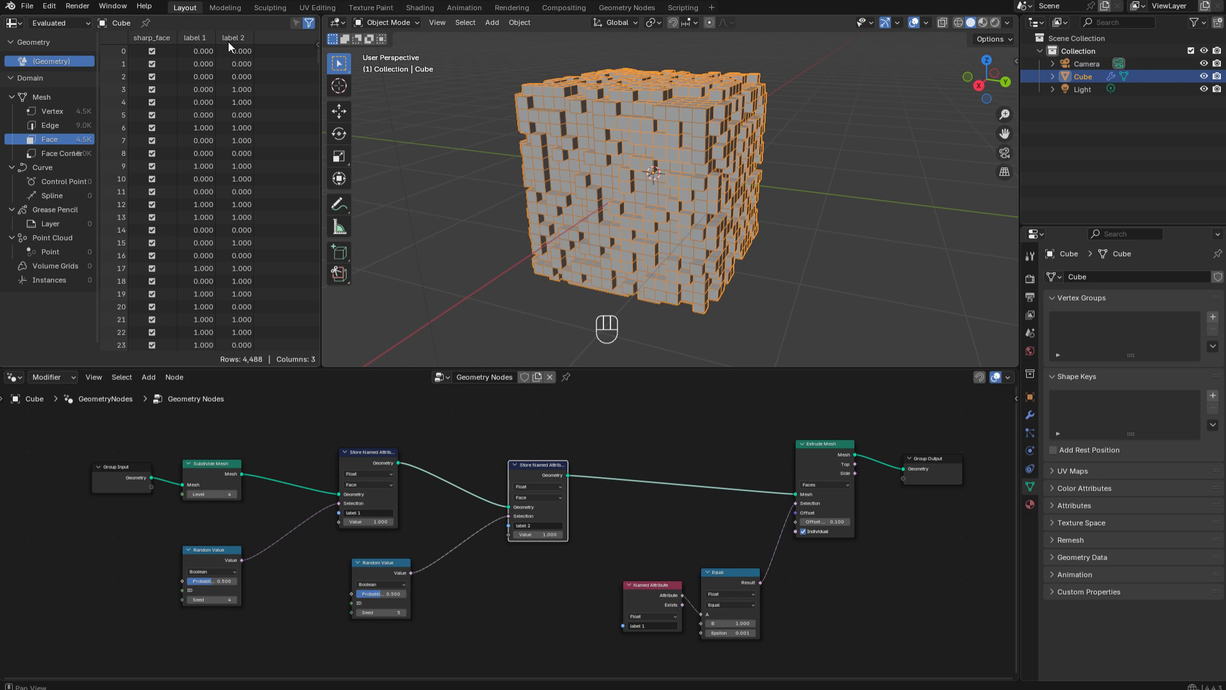
pyautogui.moveTo(214, 102)
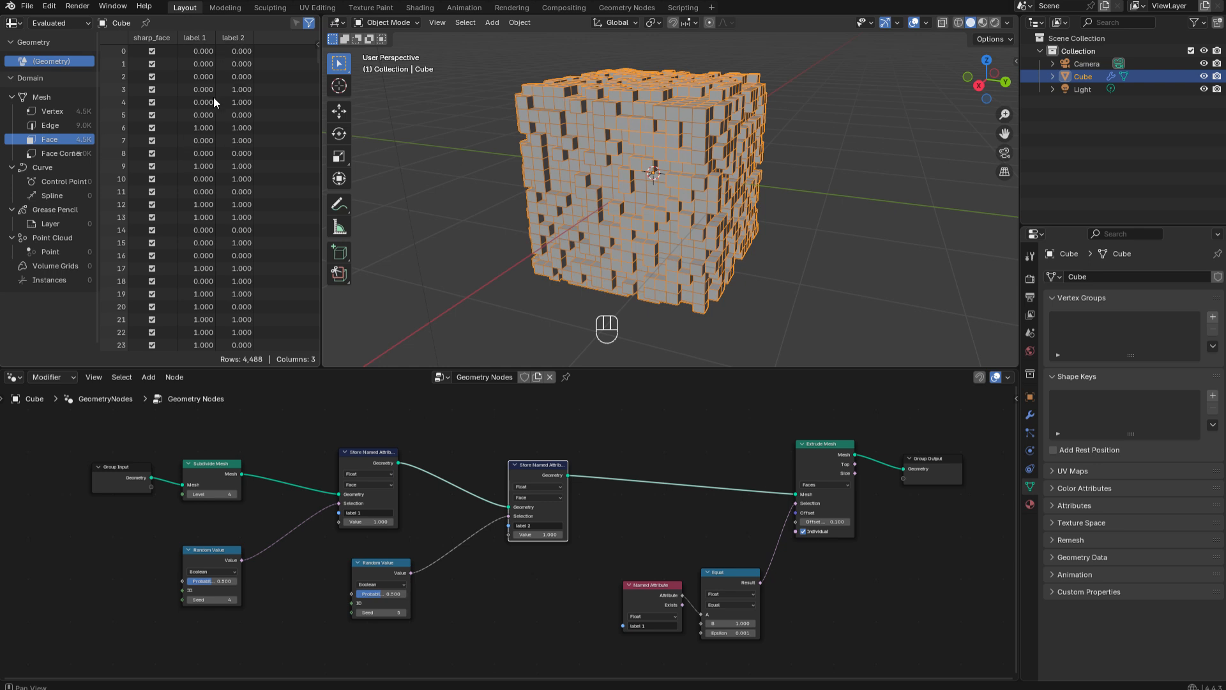
pyautogui.moveTo(268, 249)
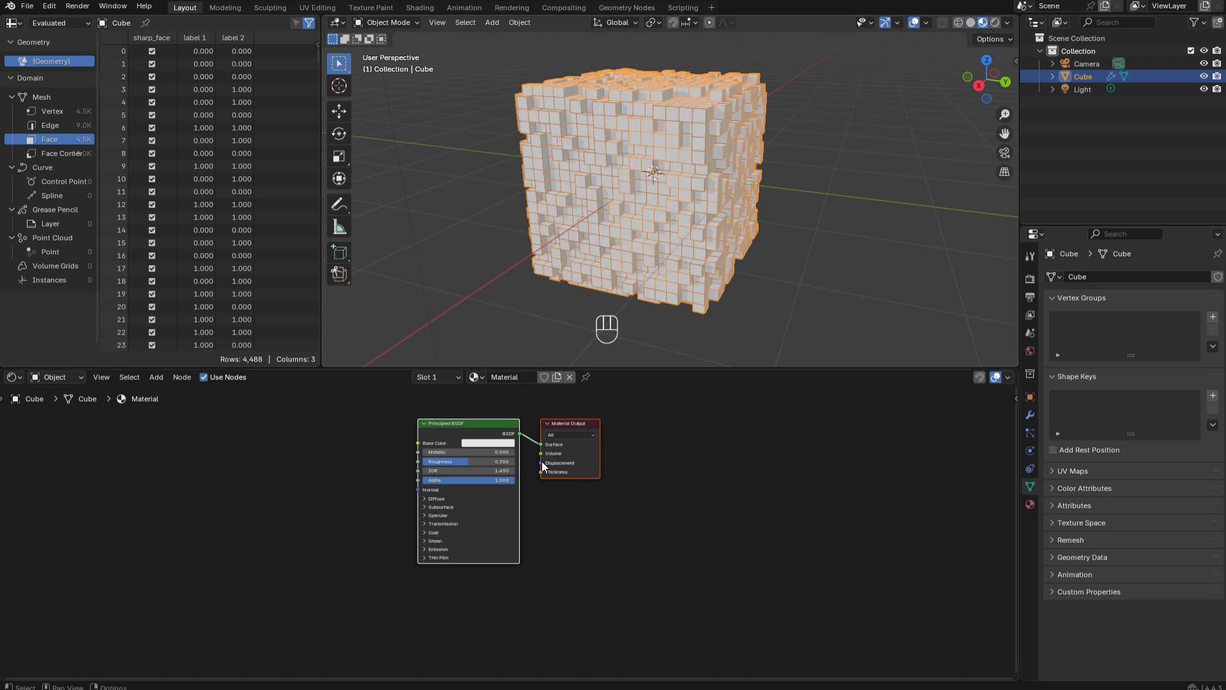
pyautogui.moveTo(328, 502)
pyautogui.write('mi')
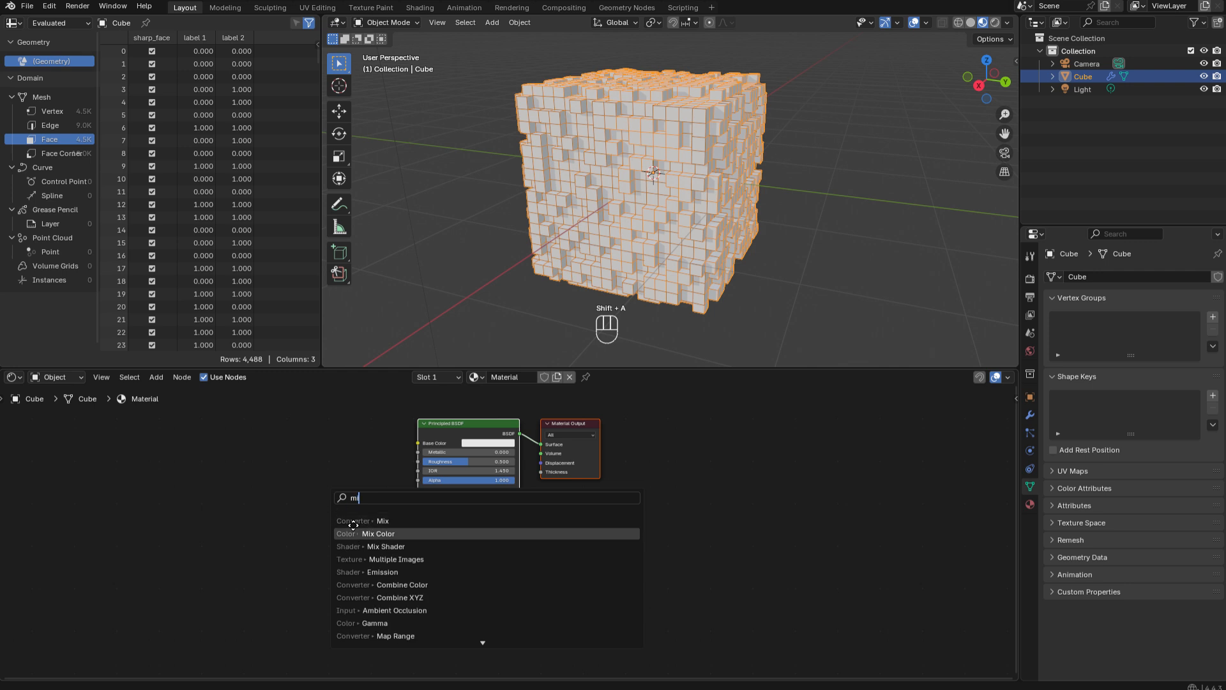
# - Add a Mix Color node blending black to white into Base Color, factor toward white
pyautogui.click(378, 534)
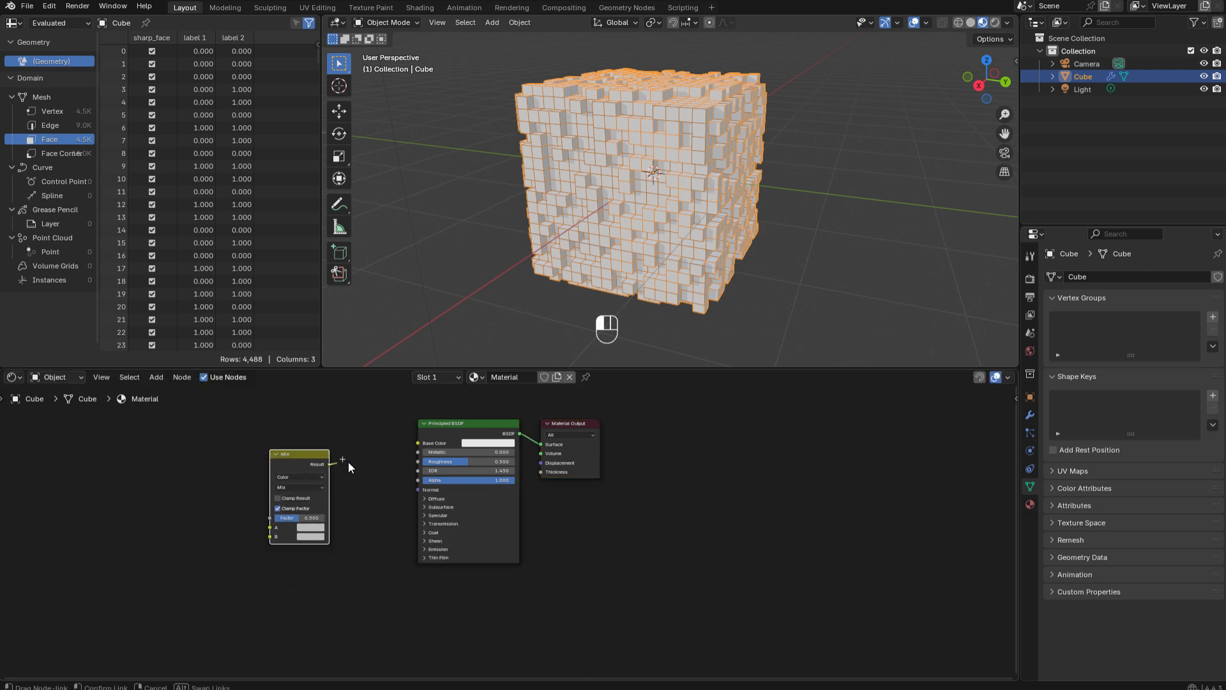
pyautogui.moveTo(334, 463); pyautogui.dragTo(418, 443)
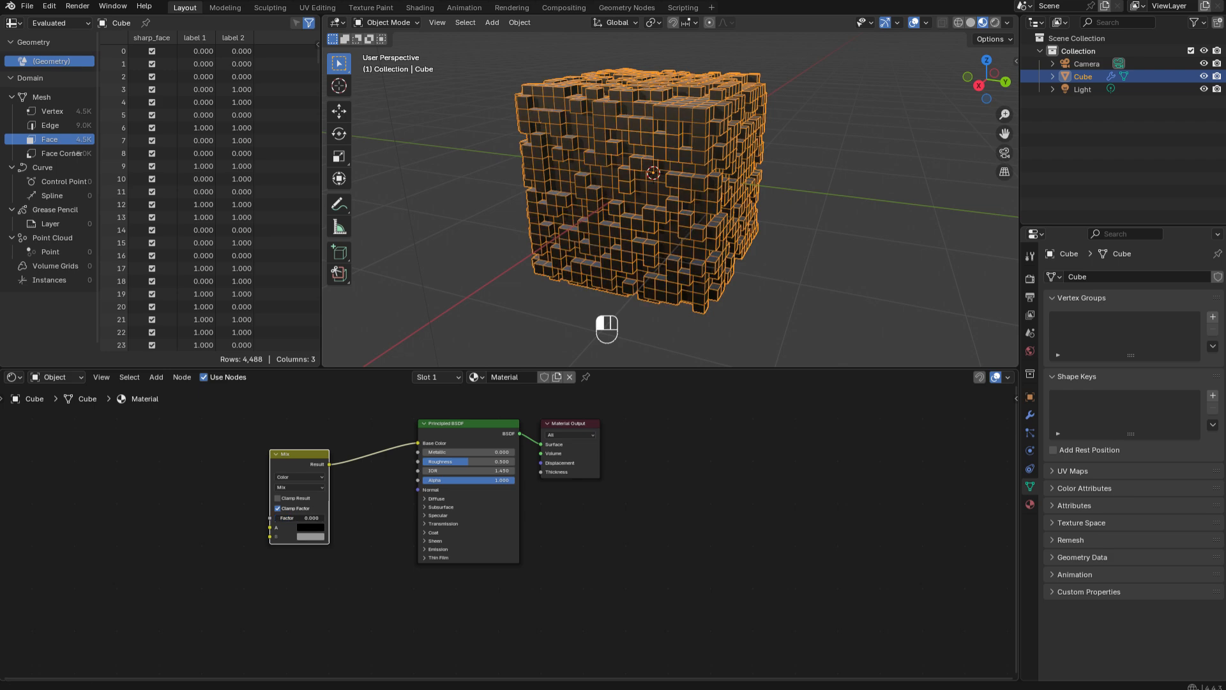
pyautogui.moveTo(299, 518); pyautogui.dragTo(312, 517)
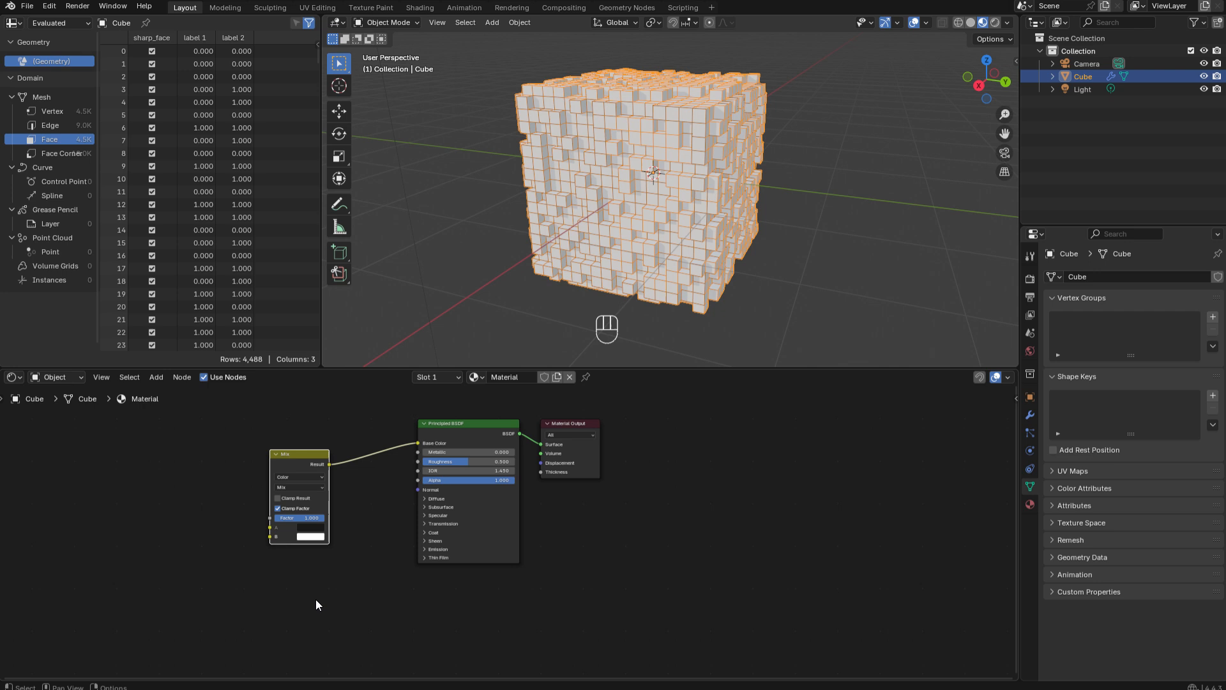
pyautogui.press('shift+a')
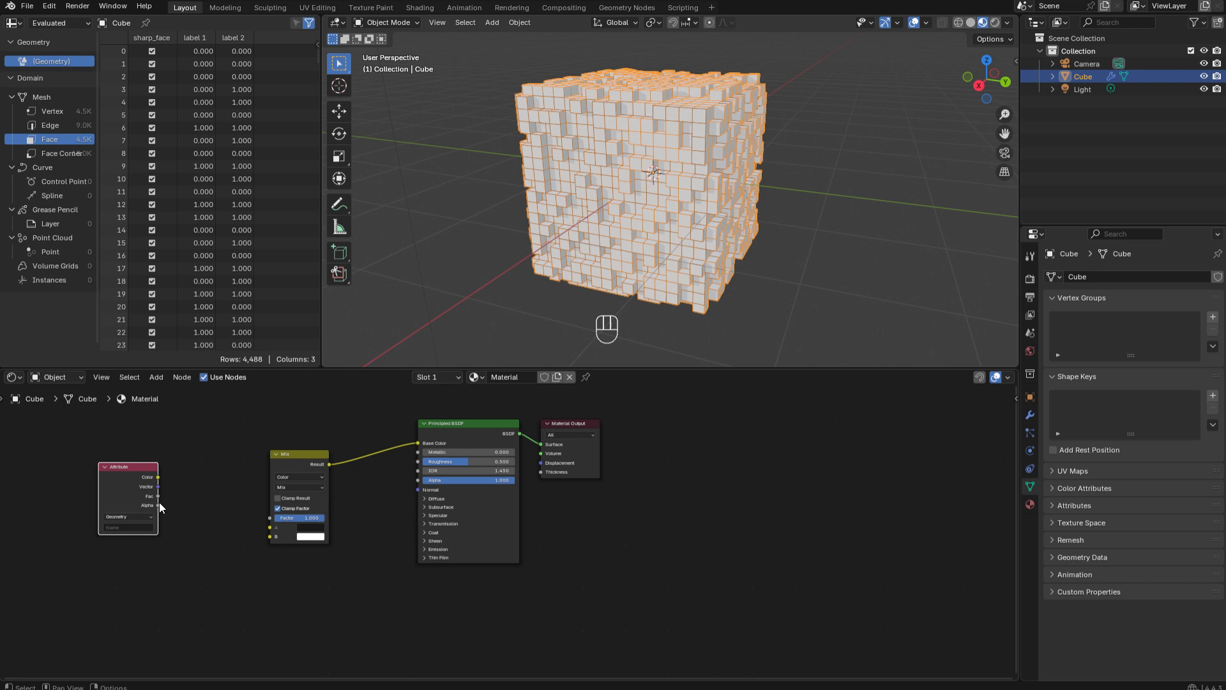
# - Drive the Mix factor with the label 1 Attribute's Fac output
pyautogui.moveTo(158, 487); pyautogui.dragTo(200, 472)
pyautogui.write('label 2')
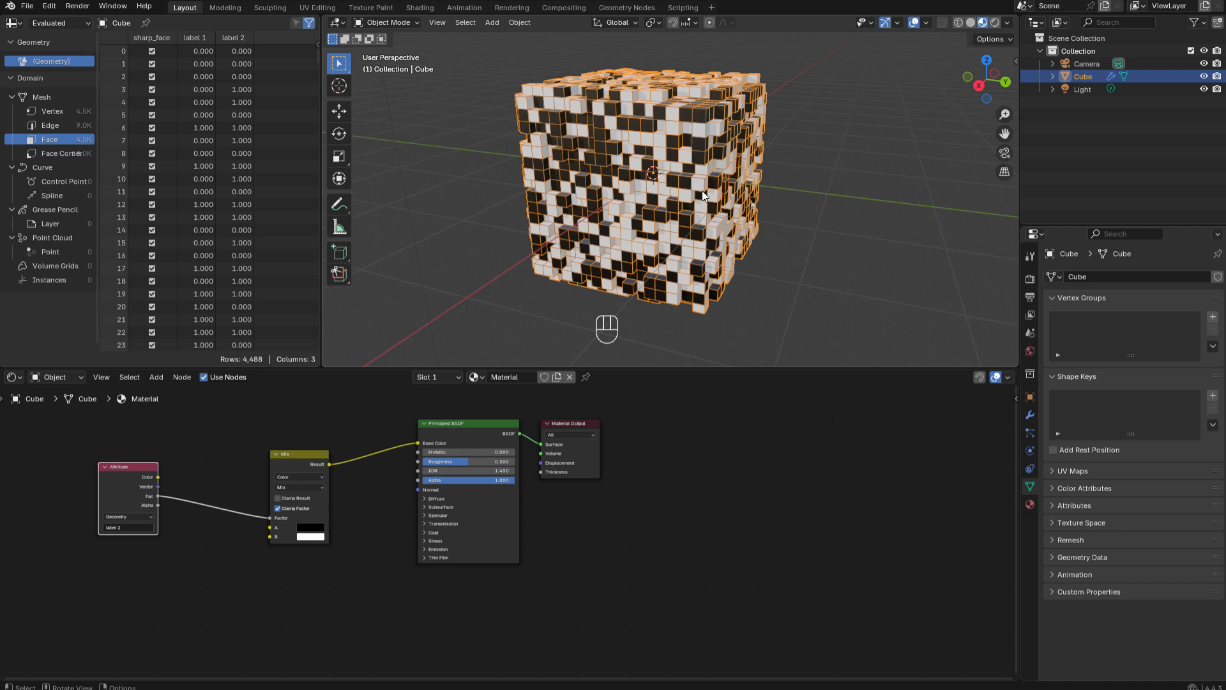
pyautogui.moveTo(706, 192)
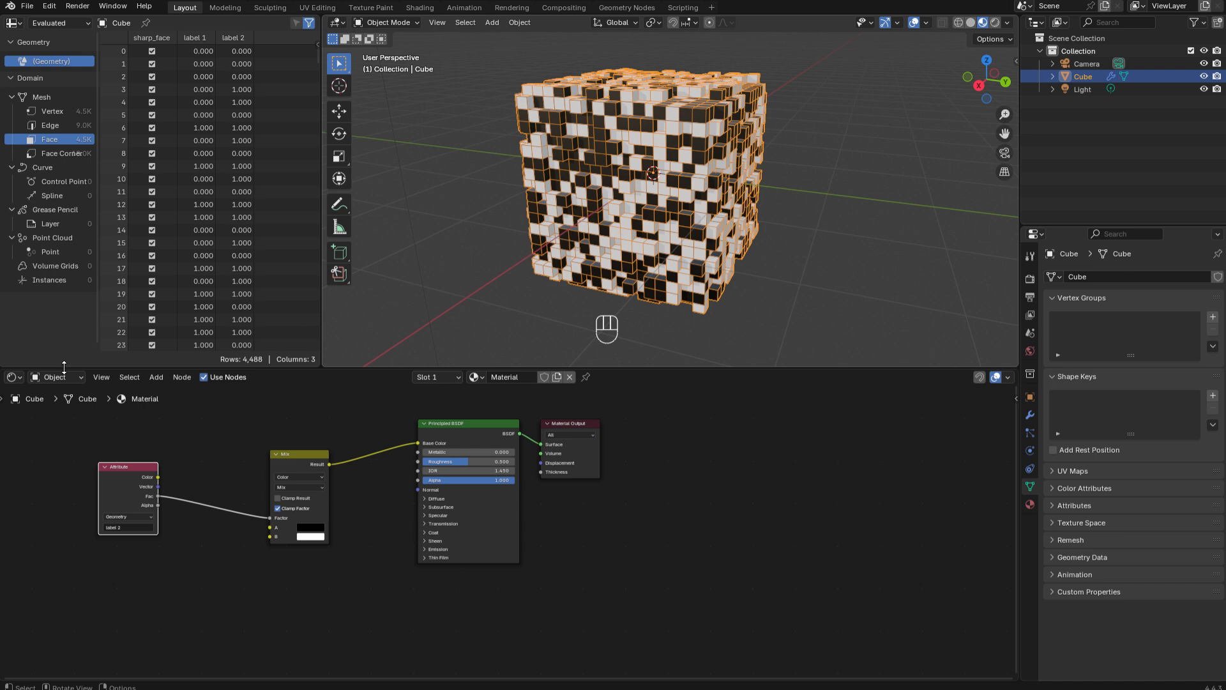
# - Return to the Geometry Nodes tree to store positions as the recall attribute
pyautogui.click(13, 377)
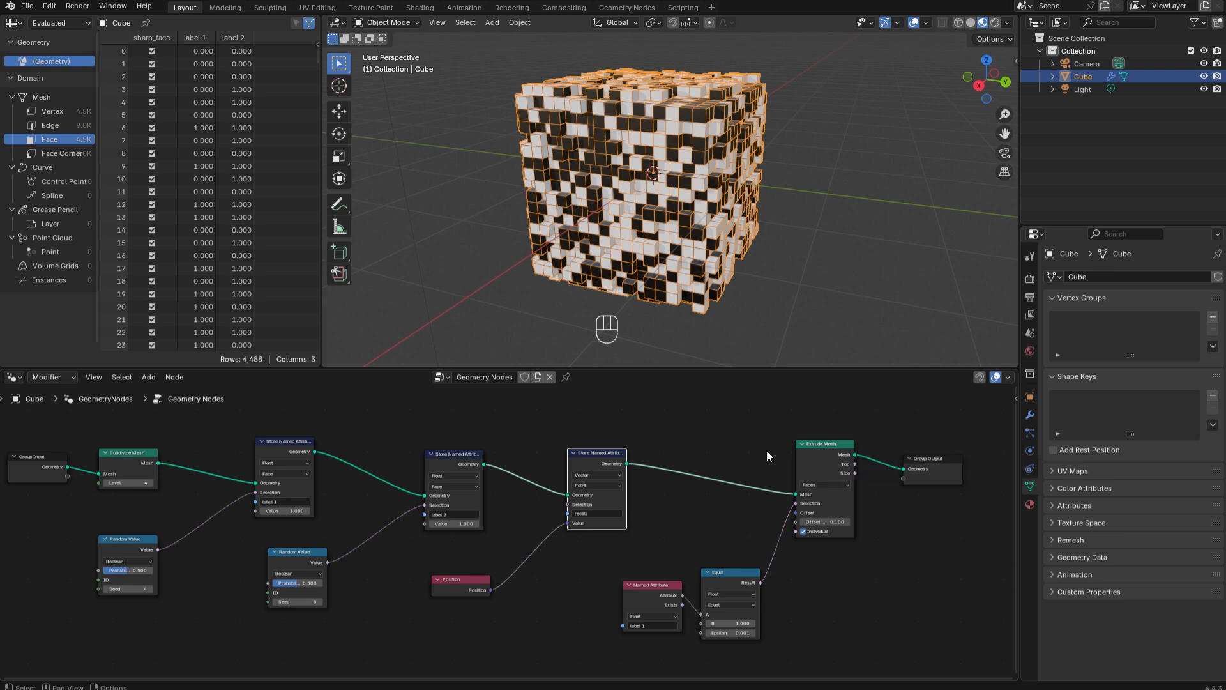
pyautogui.moveTo(637, 454)
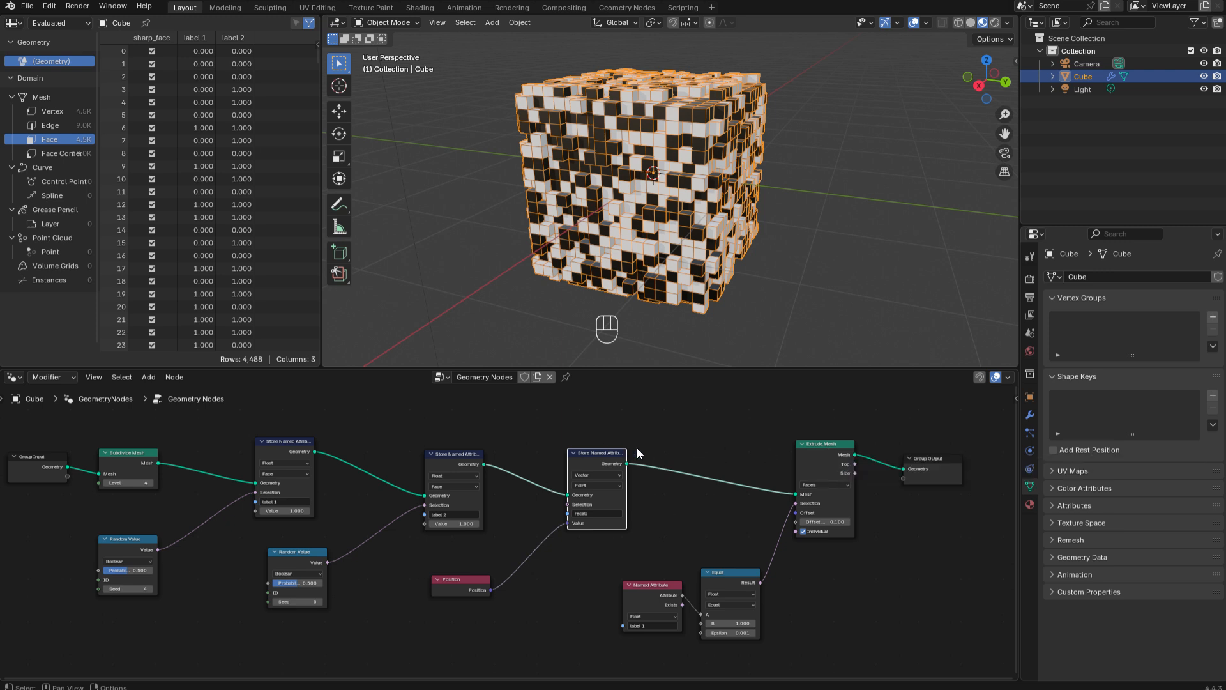
# - Insert a Set Position before Group Output fed by the recall Named Attribute
pyautogui.moveTo(927, 462); pyautogui.dragTo(970, 461)
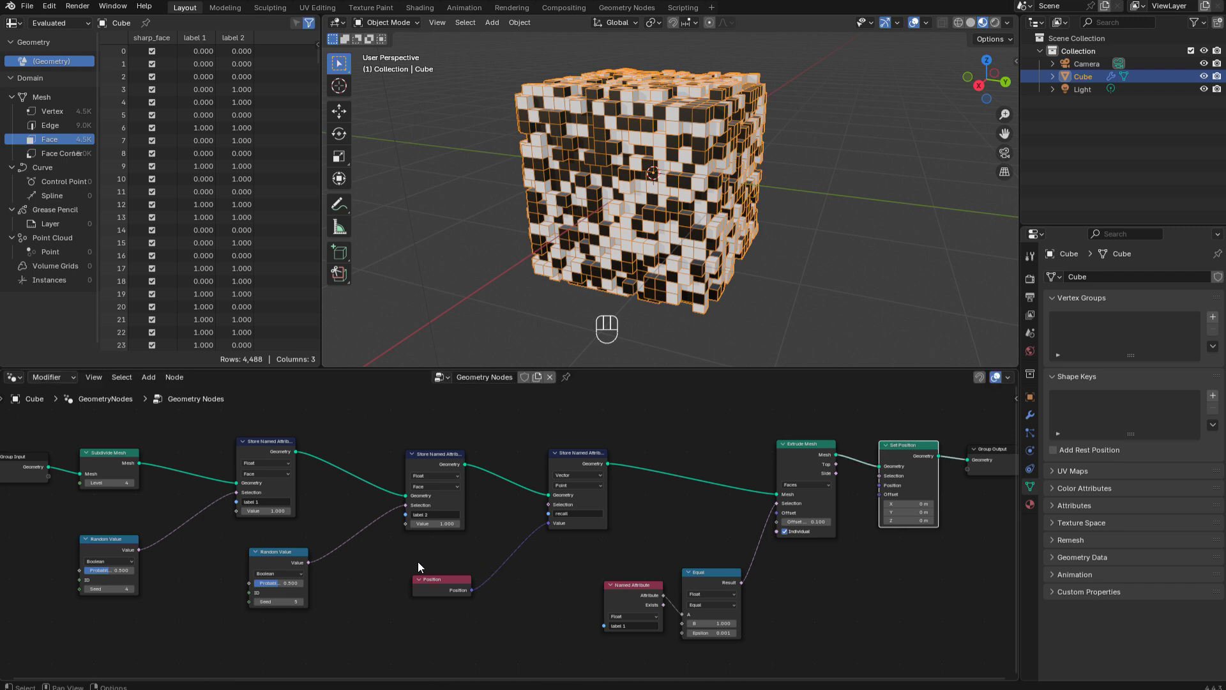
pyautogui.moveTo(482, 612)
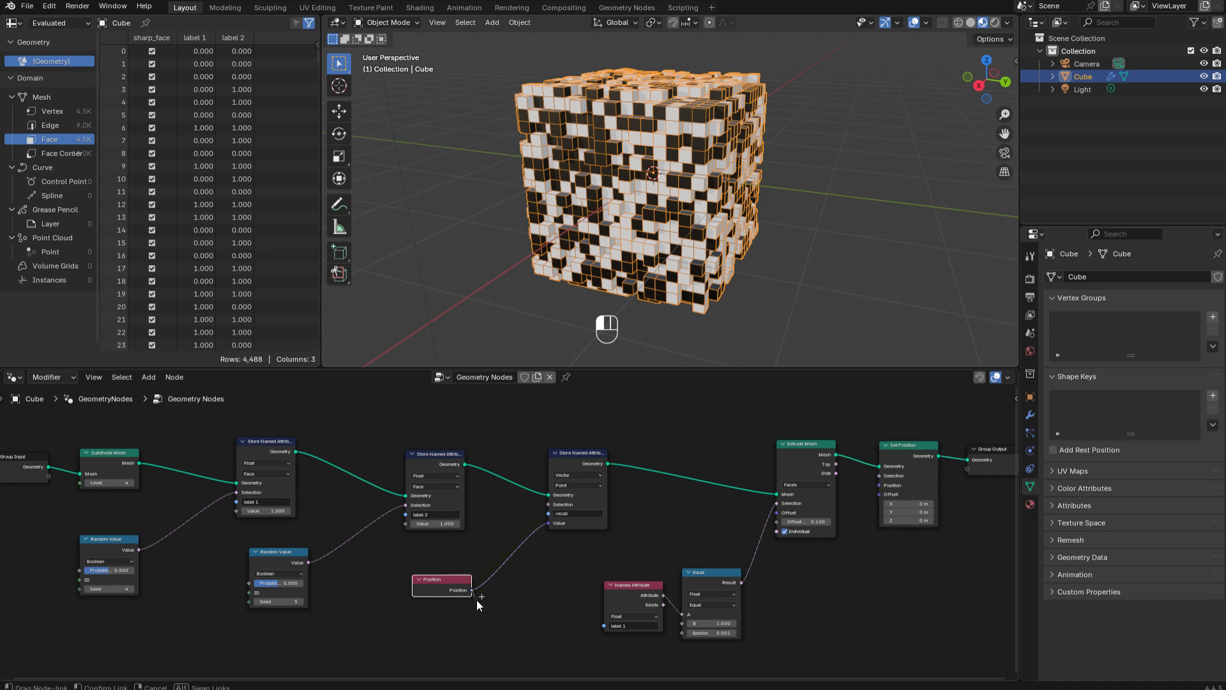
pyautogui.moveTo(543, 593)
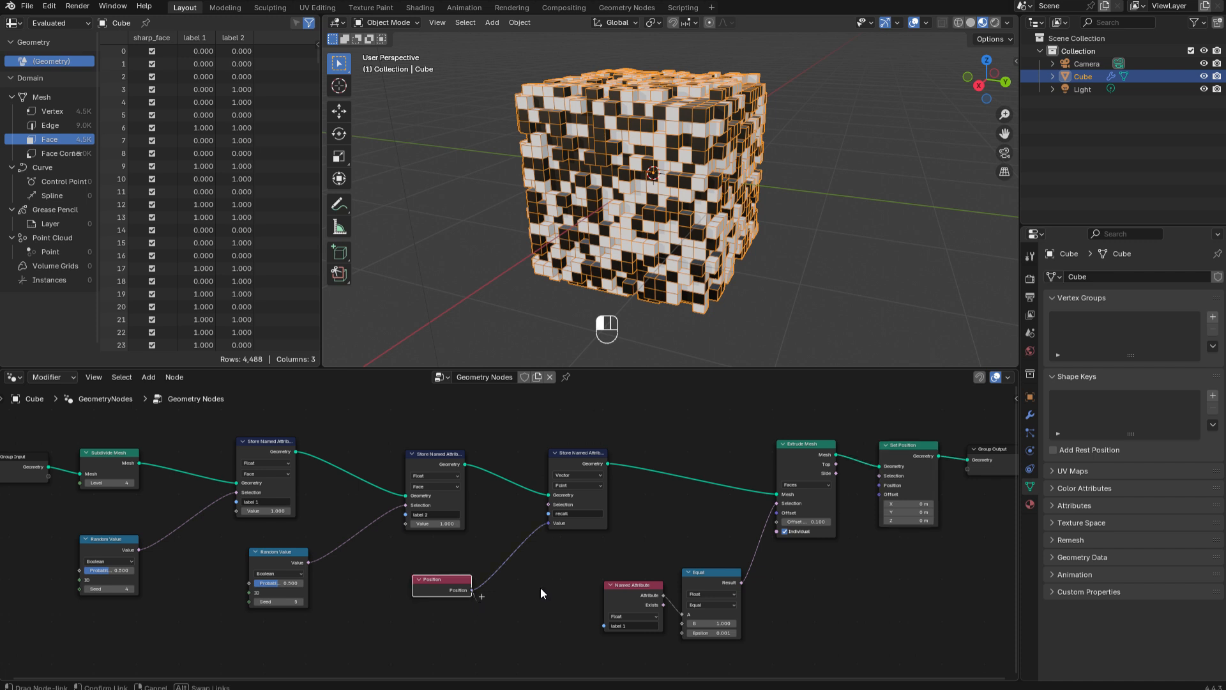
pyautogui.moveTo(471, 589); pyautogui.dragTo(909, 452)
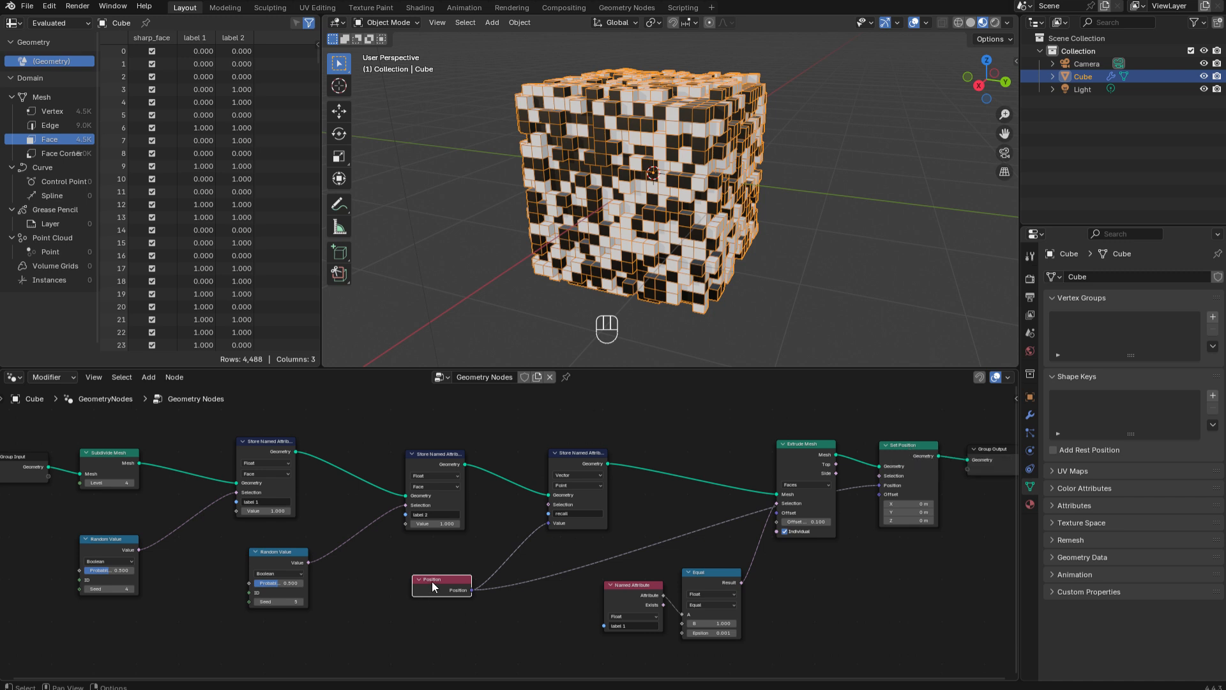
pyautogui.moveTo(481, 588)
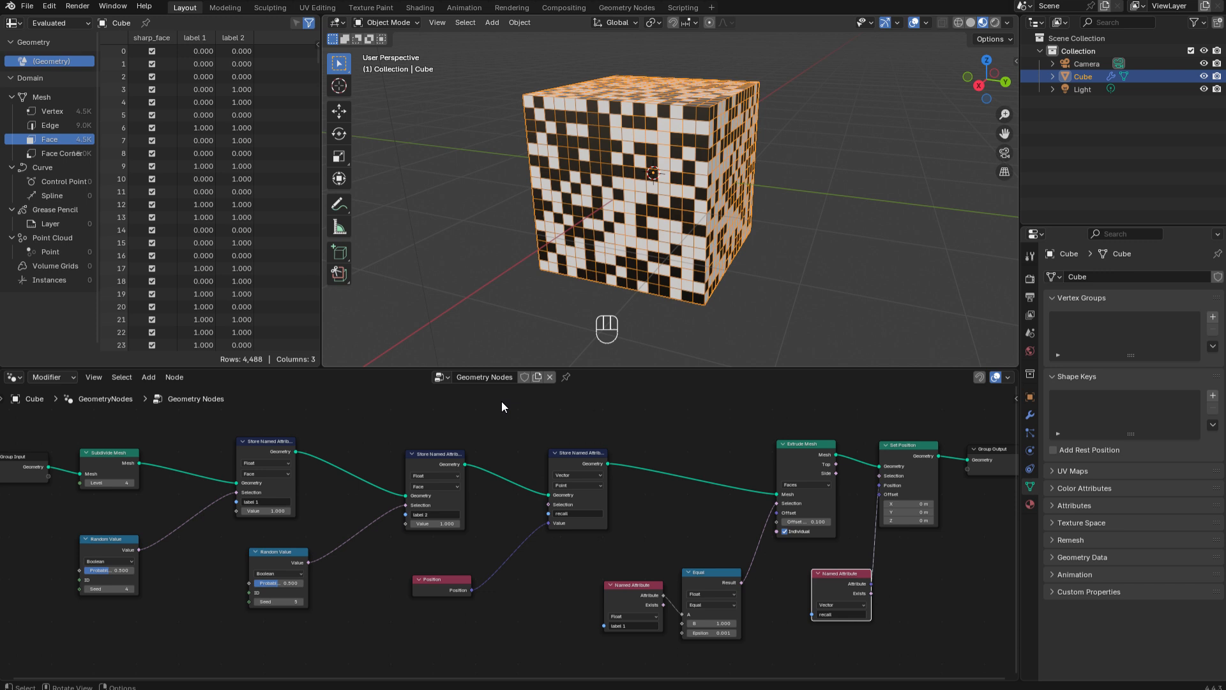
pyautogui.moveTo(592, 457)
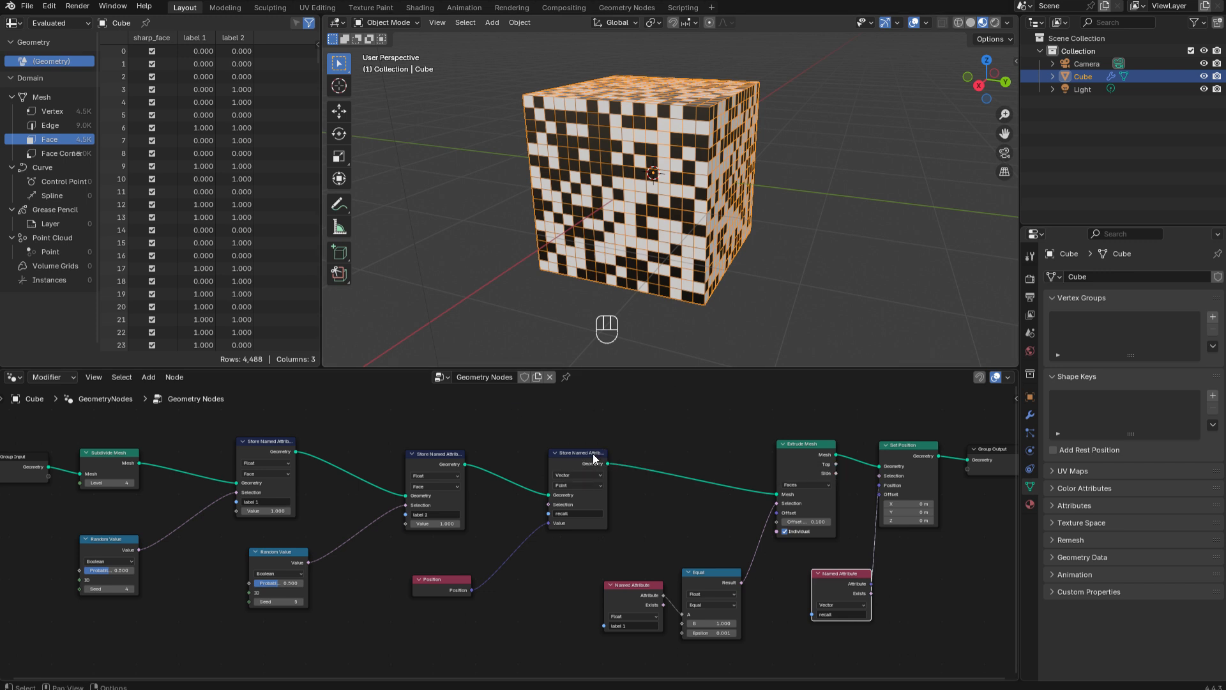
pyautogui.moveTo(594, 457)
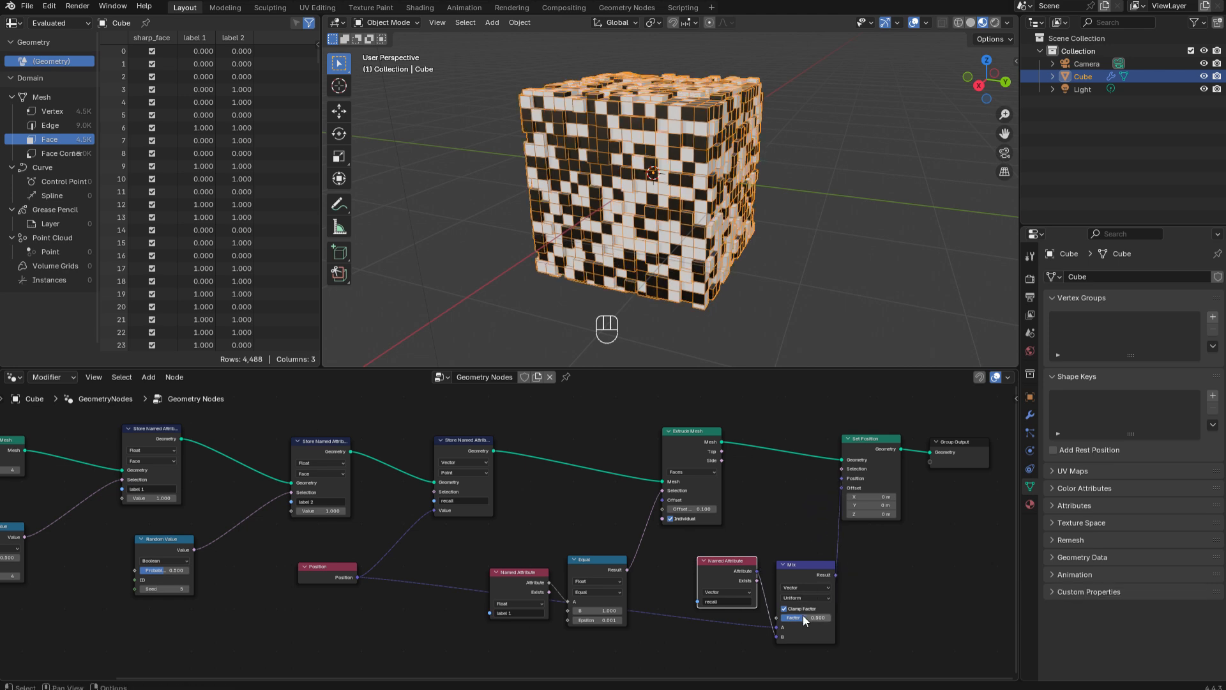
# - Lower the vector Mix factor to 0 so the extruded blocks reappear
pyautogui.moveTo(806, 617); pyautogui.dragTo(778, 617)
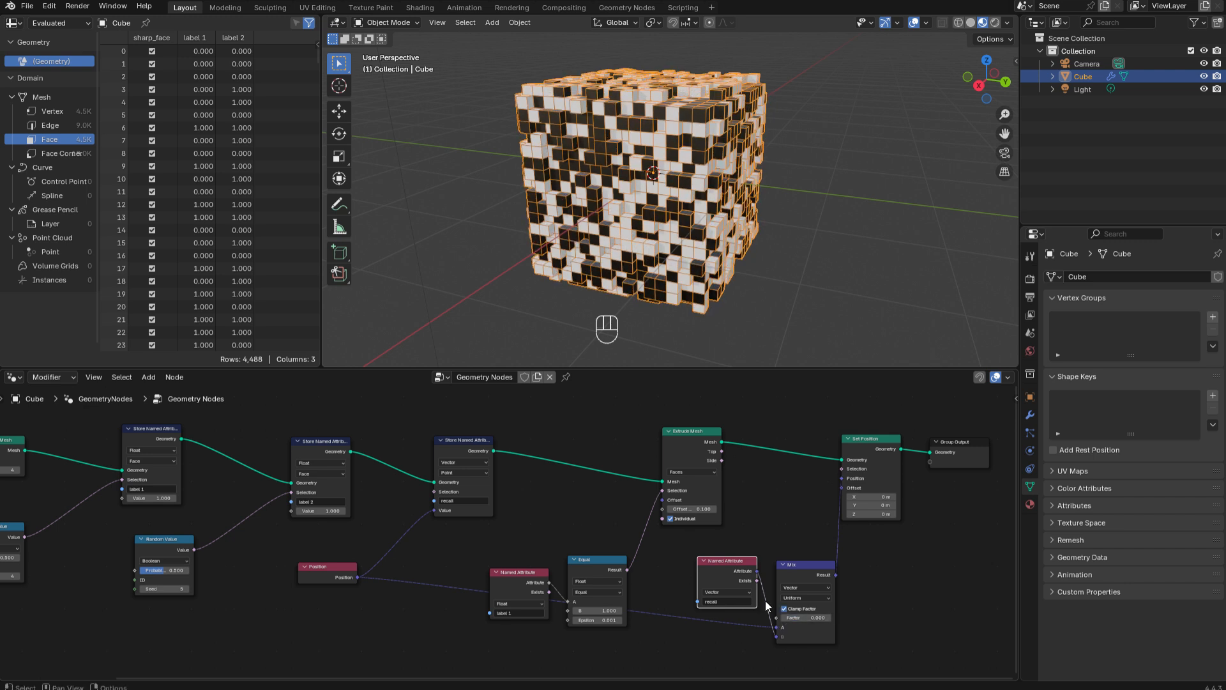
pyautogui.moveTo(469, 444)
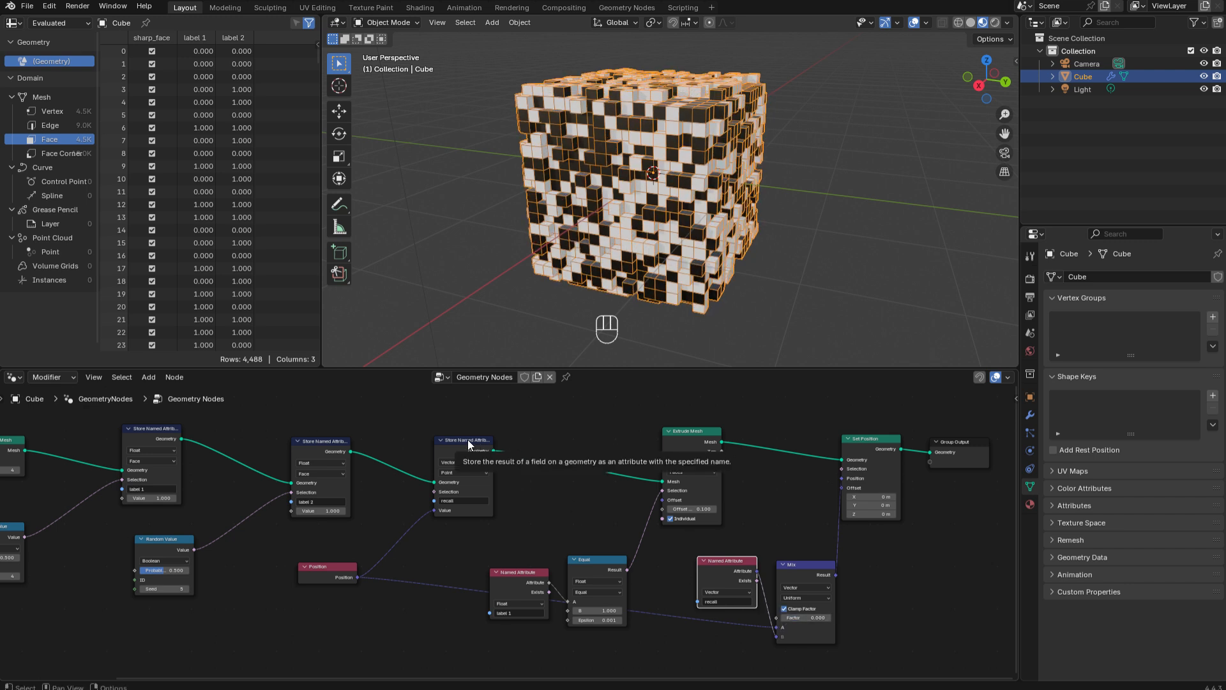